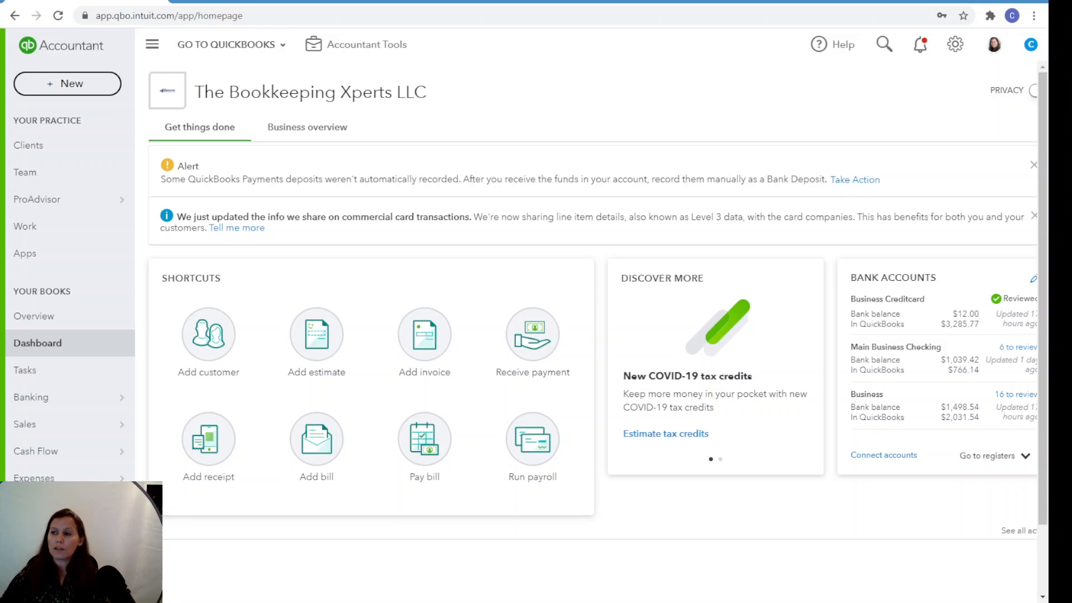
Browse the company settings and lists menu, then close it.
{"action": "left_click", "coordinate": [955, 44]}
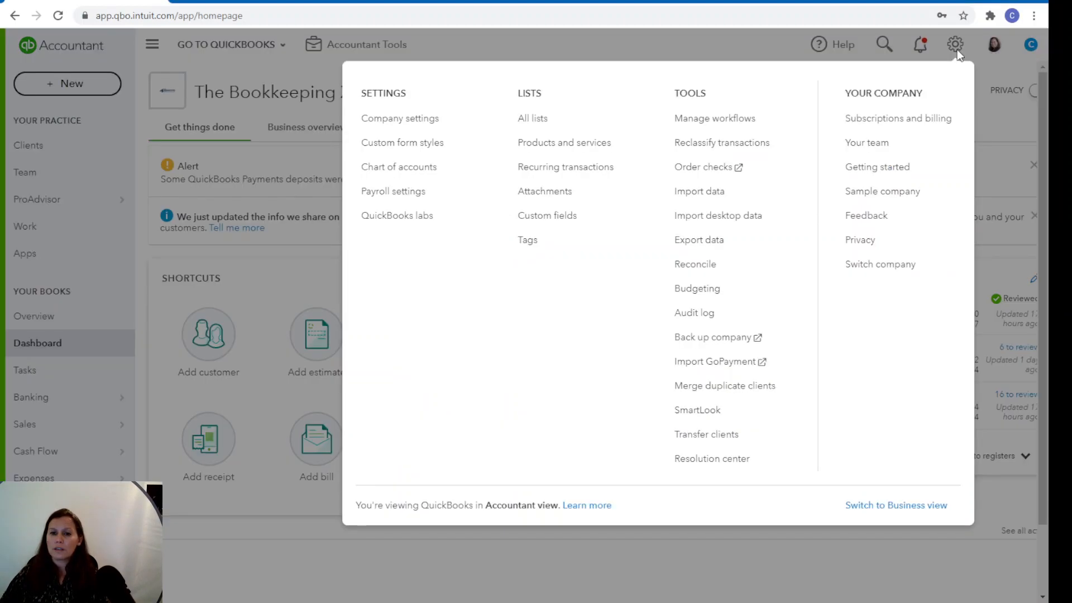
{"action": "mouse_move", "coordinate": [761, 72]}
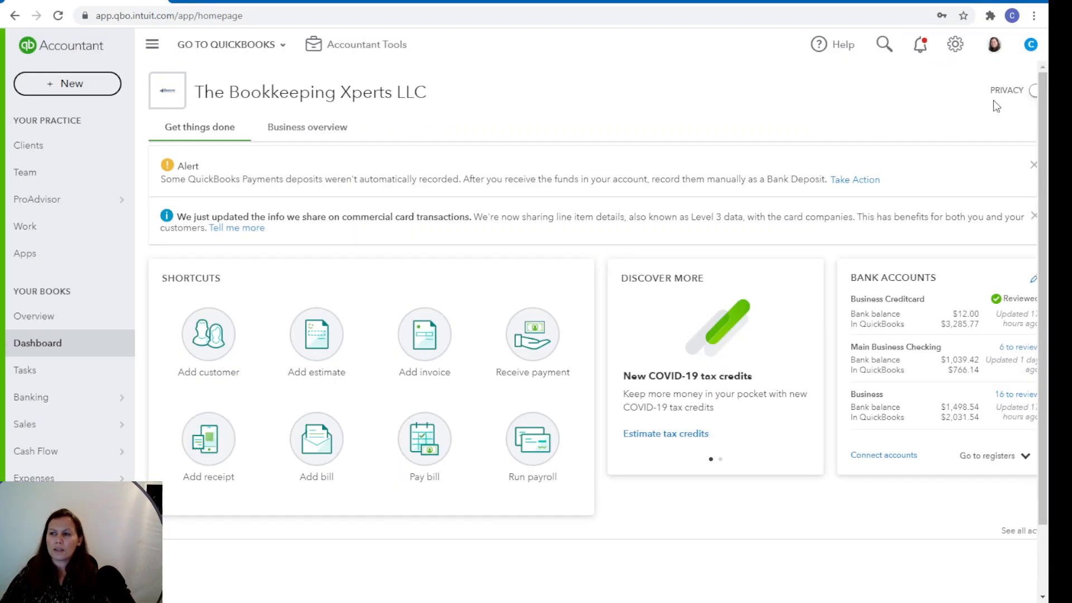
{"action": "mouse_move", "coordinate": [945, 197]}
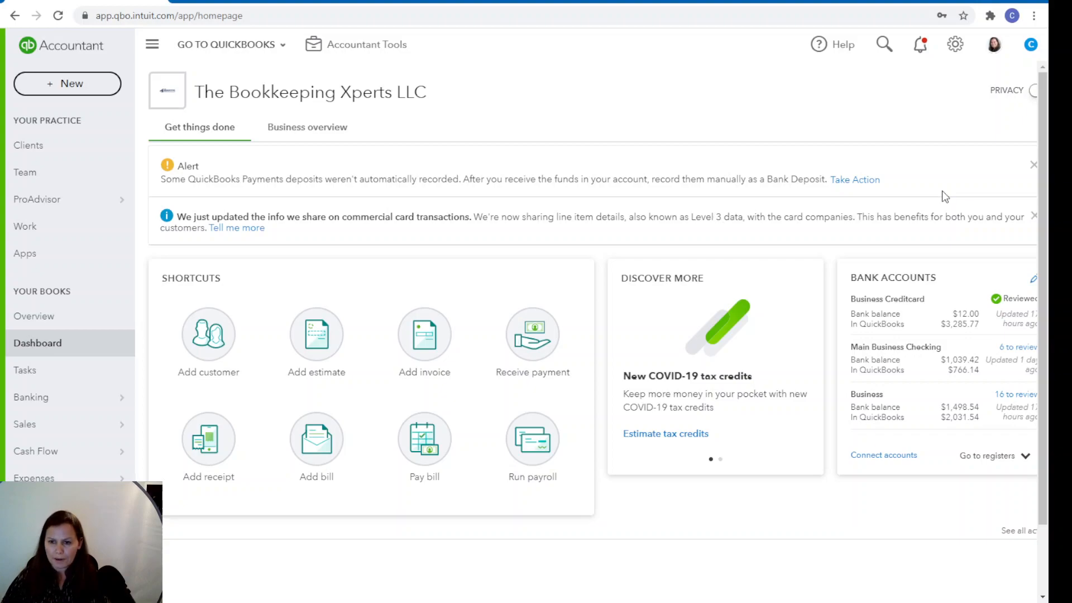
{"action": "mouse_move", "coordinate": [938, 190]}
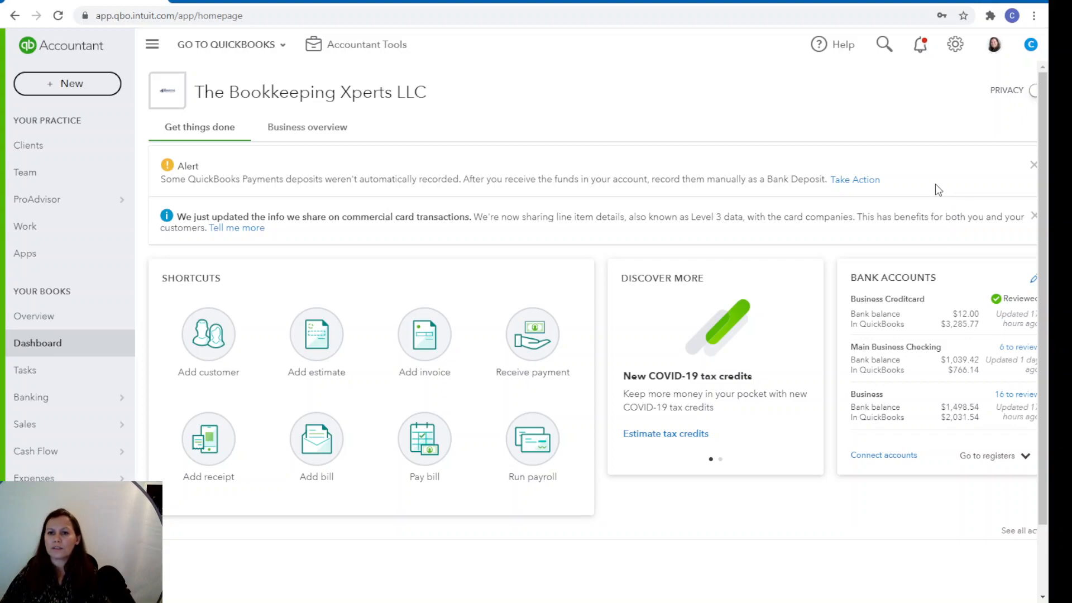
{"action": "mouse_move", "coordinate": [923, 185]}
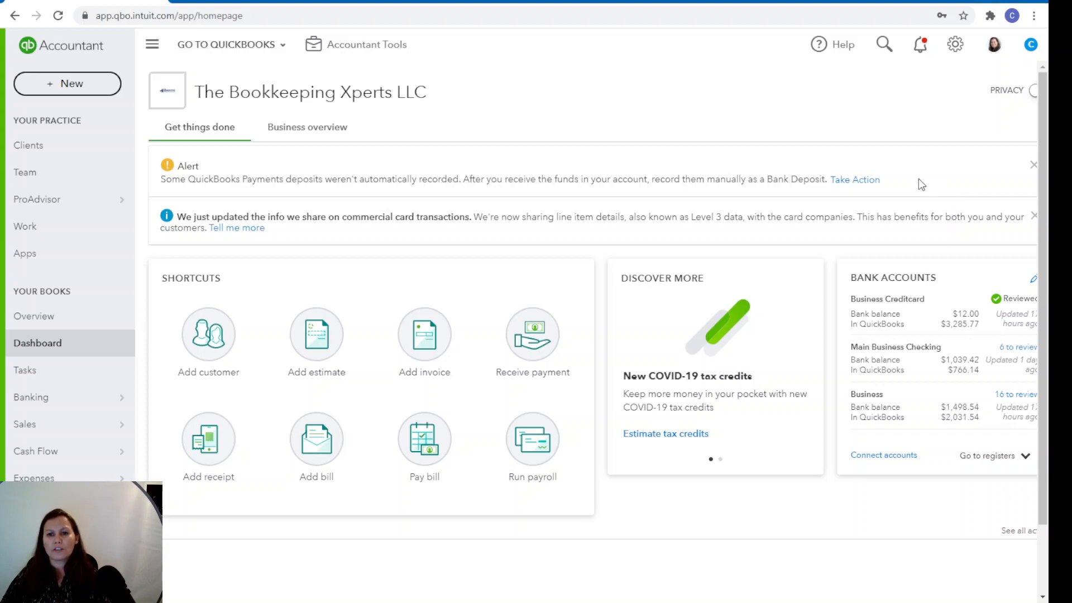
{"action": "mouse_move", "coordinate": [905, 165]}
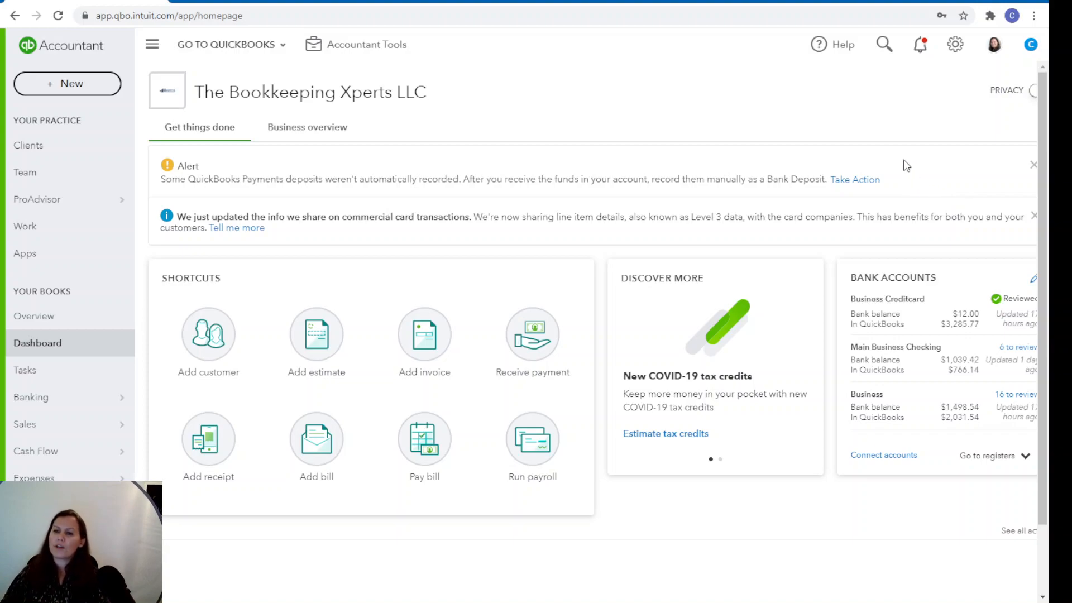
{"action": "mouse_move", "coordinate": [900, 164]}
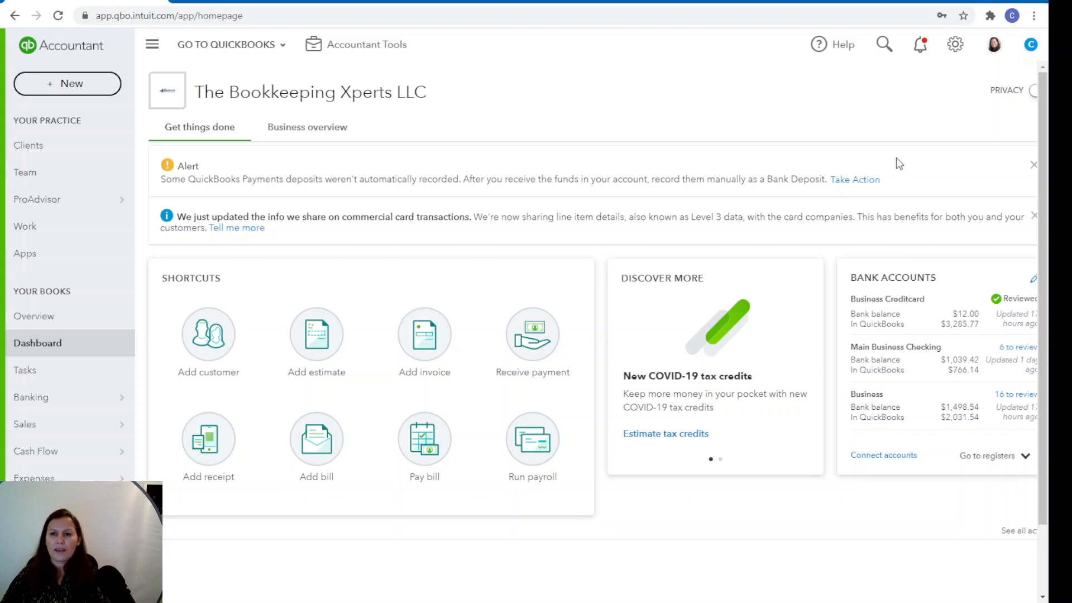
{"action": "mouse_move", "coordinate": [955, 44]}
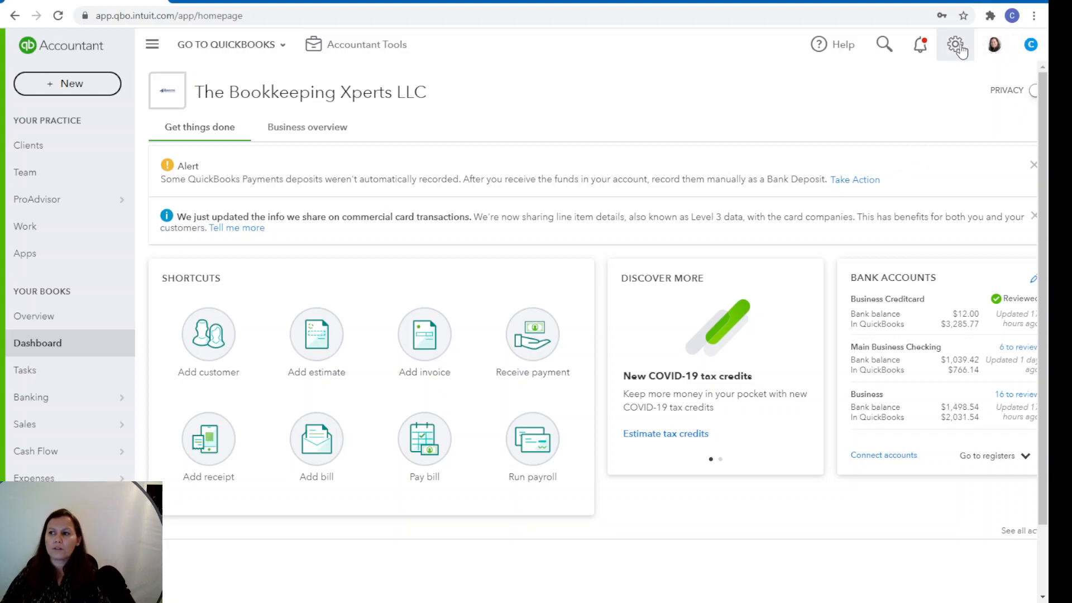
{"action": "left_click", "coordinate": [955, 45]}
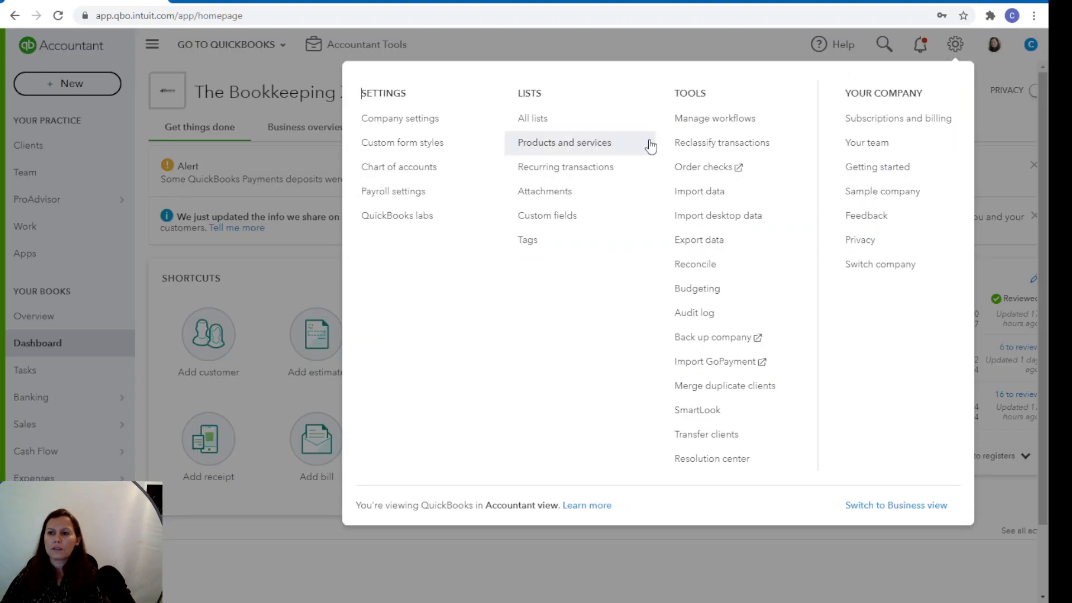
{"action": "mouse_move", "coordinate": [660, 41]}
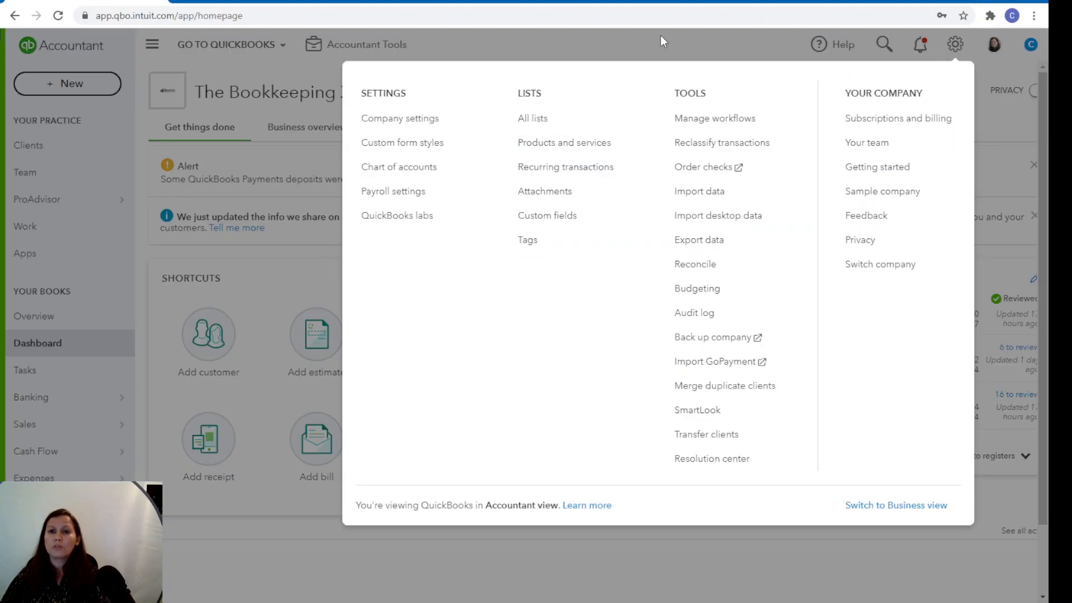
{"action": "left_click", "coordinate": [661, 41]}
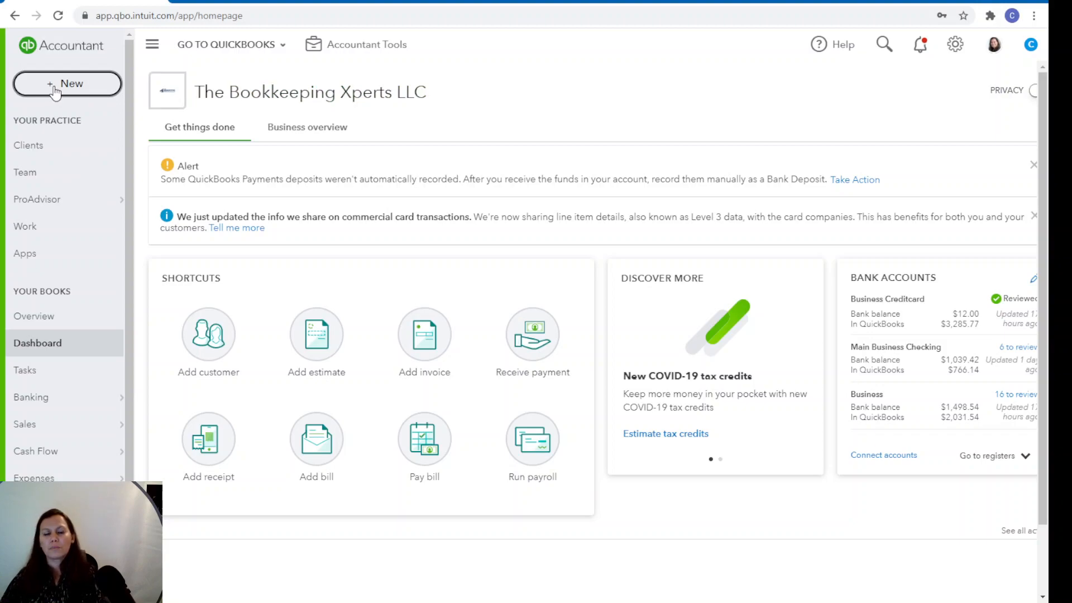
Create Sales Receipt #1038 and enter 'best customer' as the customer.
{"action": "left_click", "coordinate": [67, 83]}
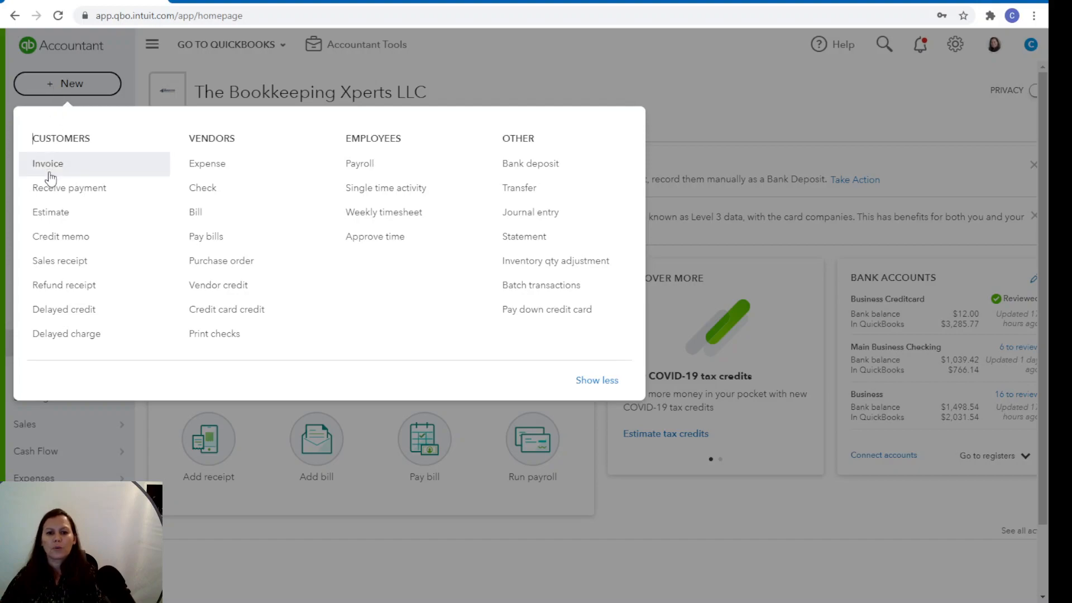
{"action": "left_click", "coordinate": [60, 260]}
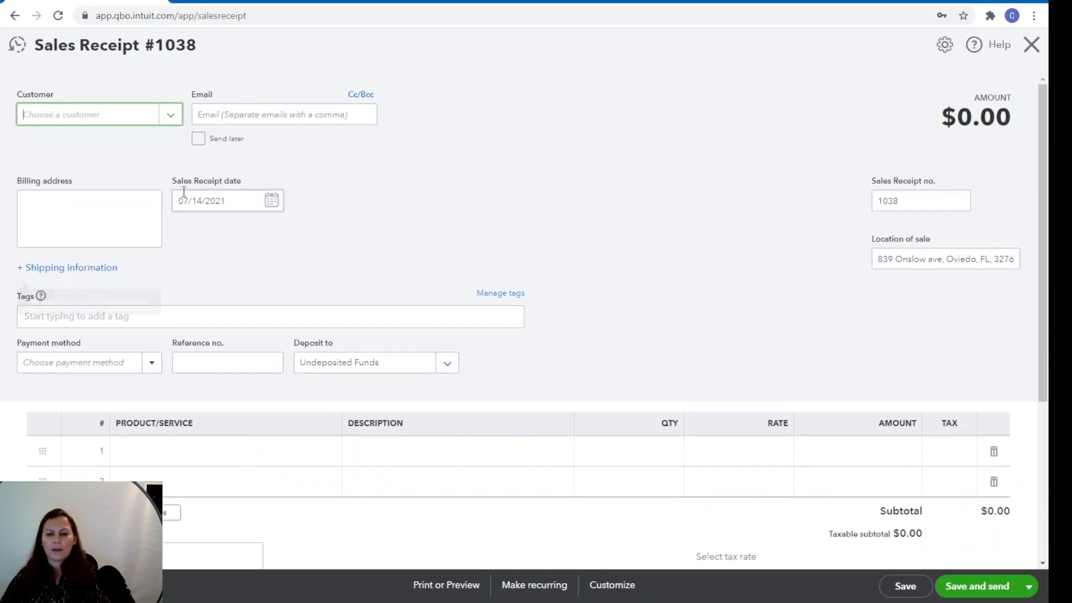
{"action": "type", "text": "best customer"}
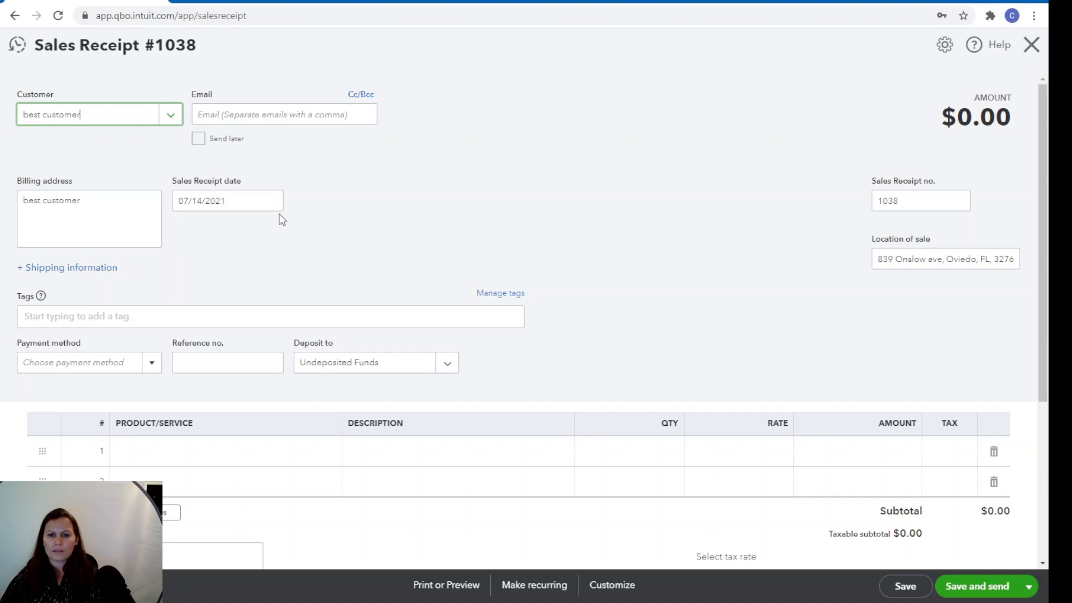
{"action": "mouse_move", "coordinate": [256, 254]}
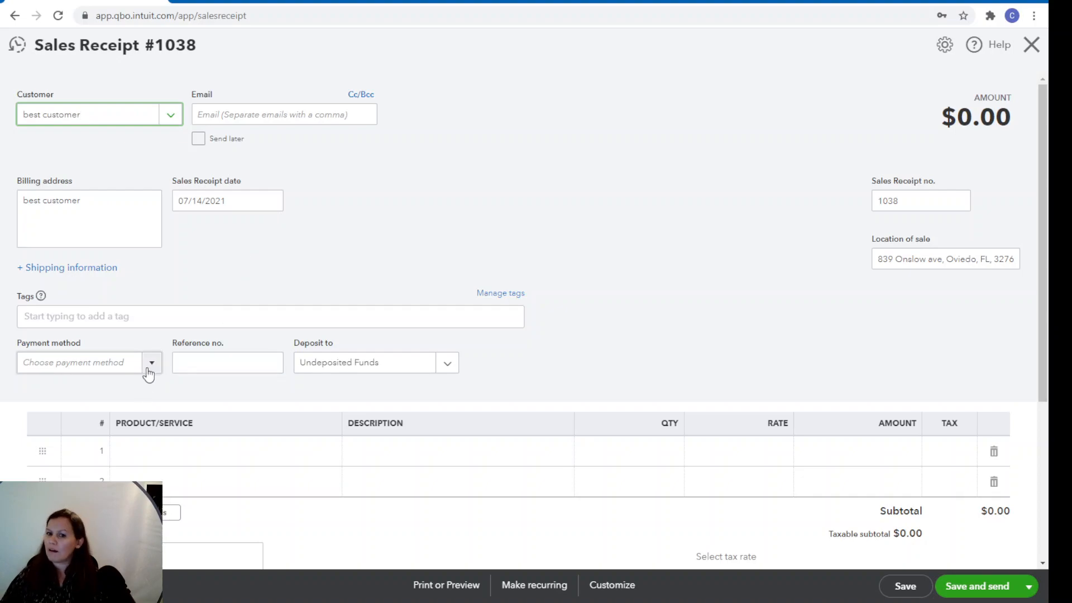
{"action": "mouse_move", "coordinate": [150, 369]}
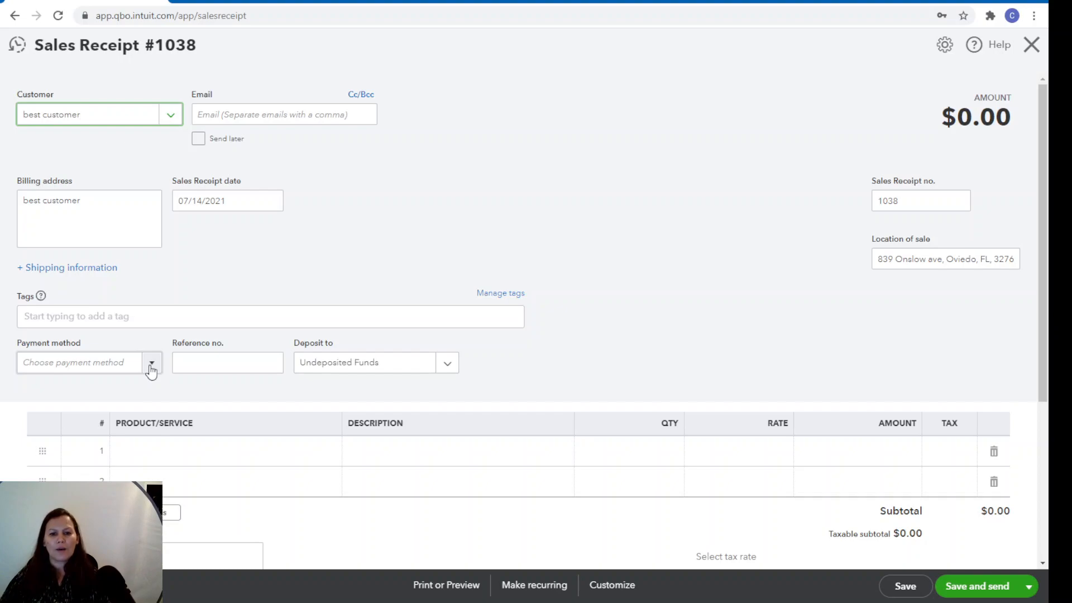
Choose Credit Card as the payment method on Sales Receipt #1038.
{"action": "left_click", "coordinate": [151, 362]}
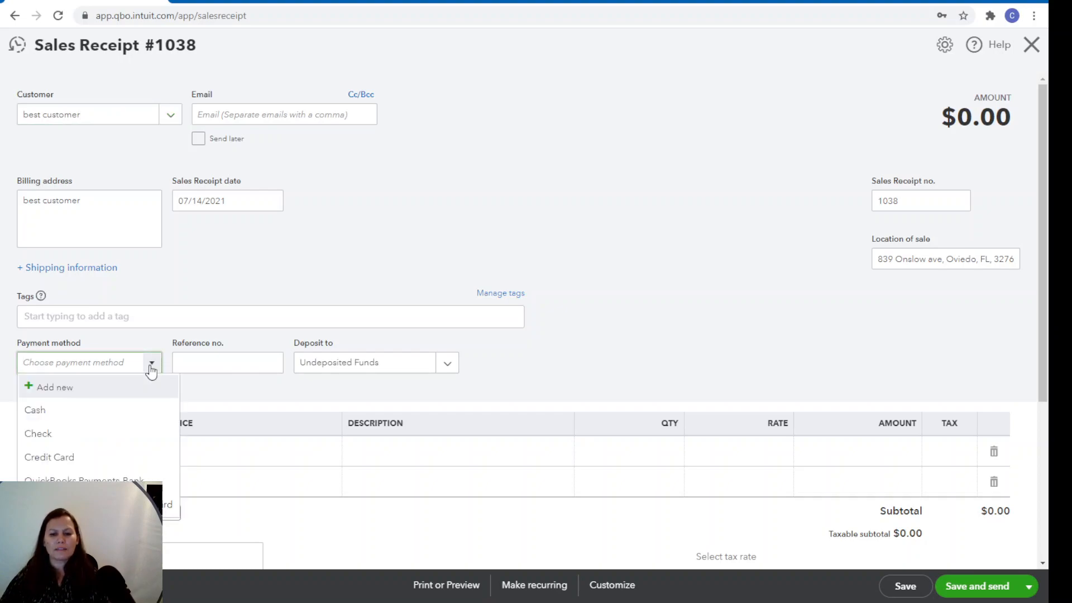
{"action": "mouse_move", "coordinate": [124, 395]}
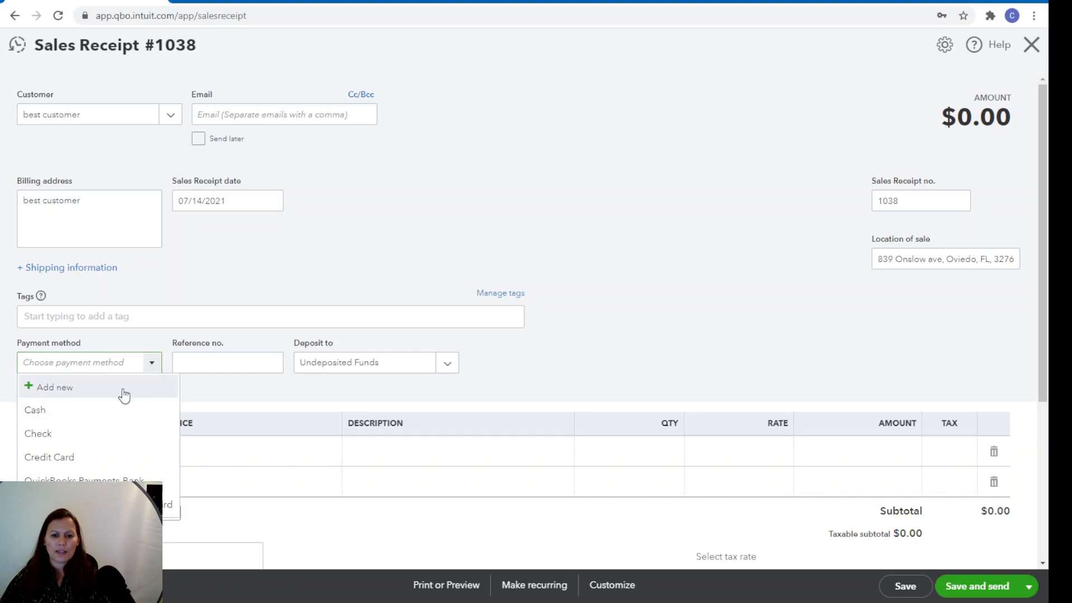
{"action": "mouse_move", "coordinate": [50, 457]}
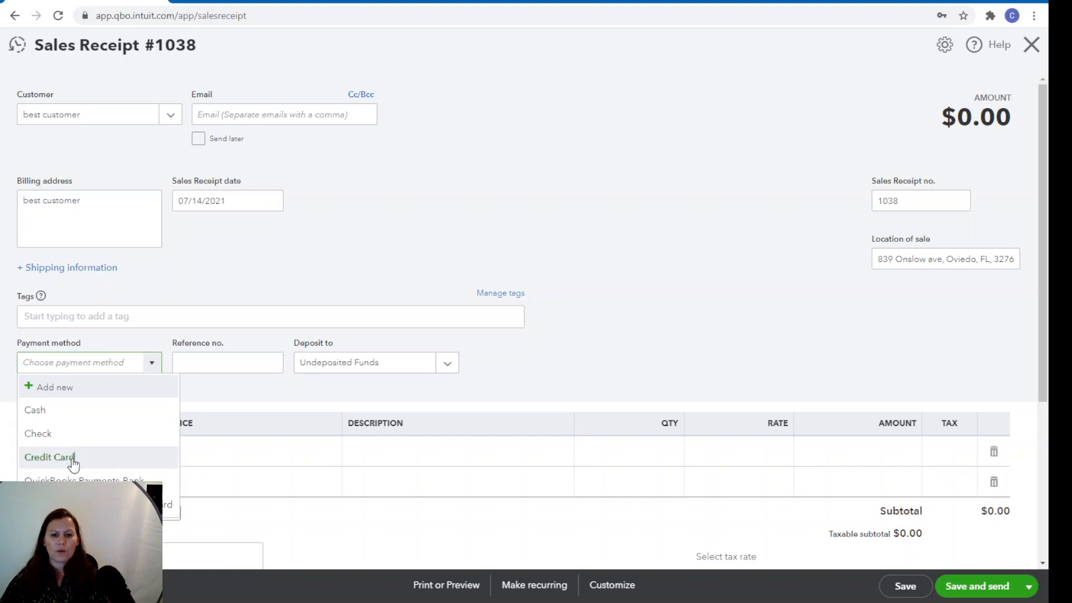
{"action": "left_click", "coordinate": [49, 457]}
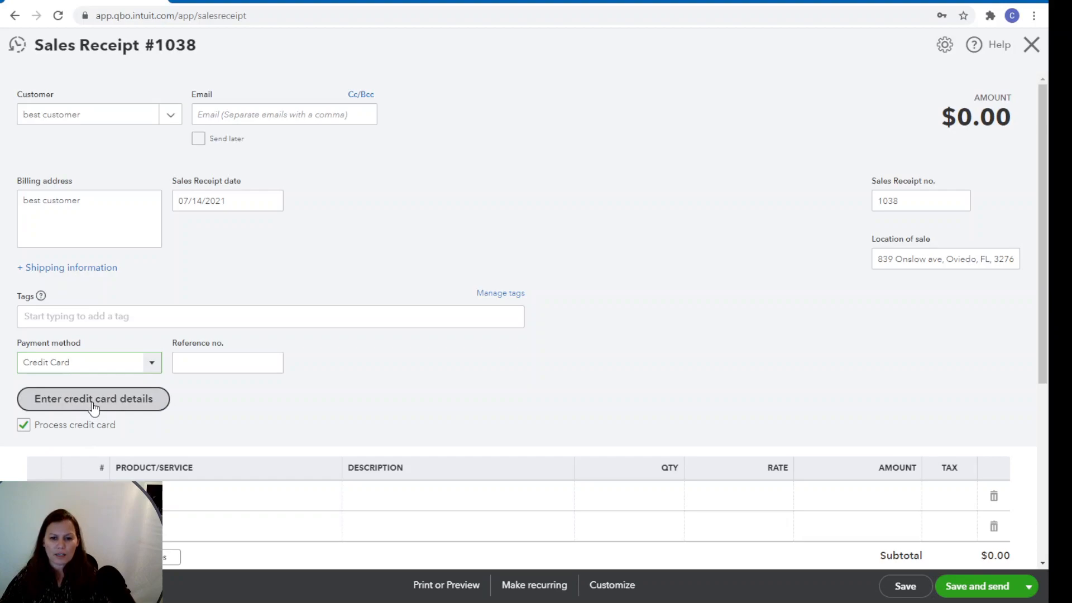
{"action": "left_click", "coordinate": [94, 398]}
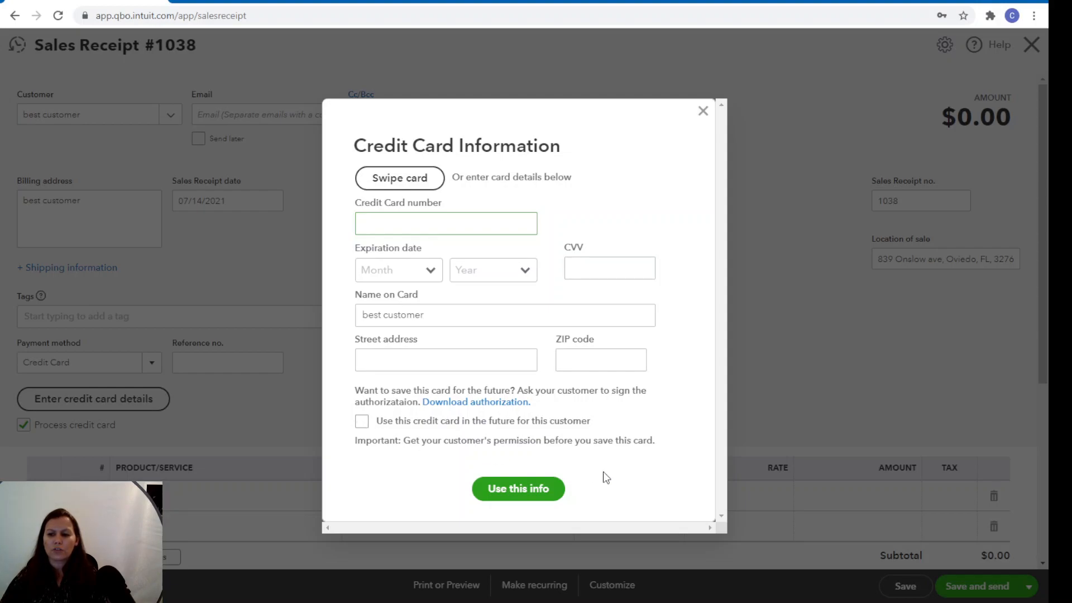
{"action": "mouse_move", "coordinate": [702, 110]}
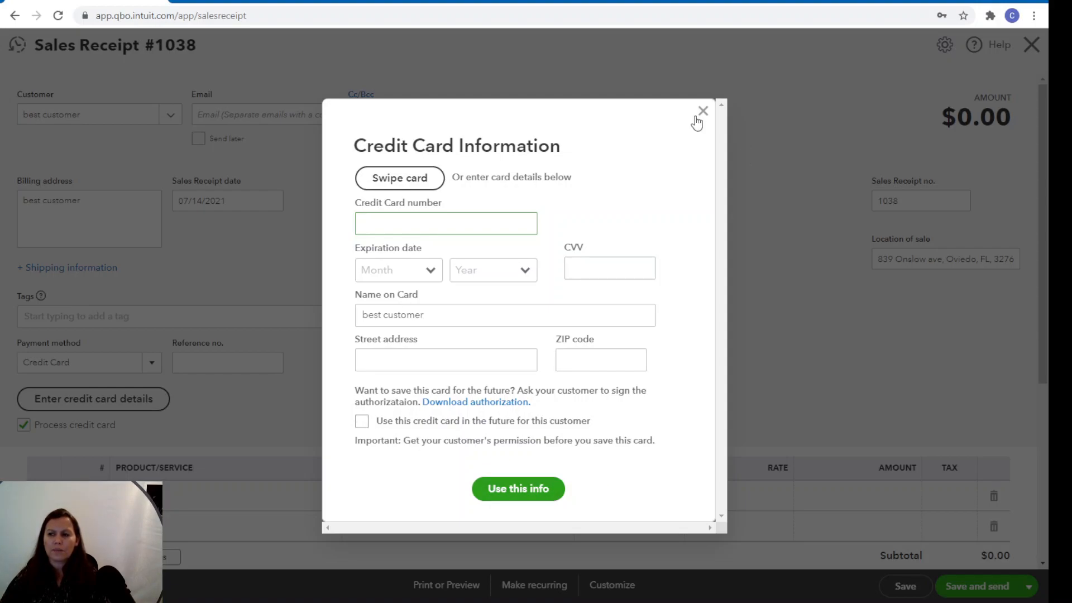
{"action": "left_click", "coordinate": [445, 223]}
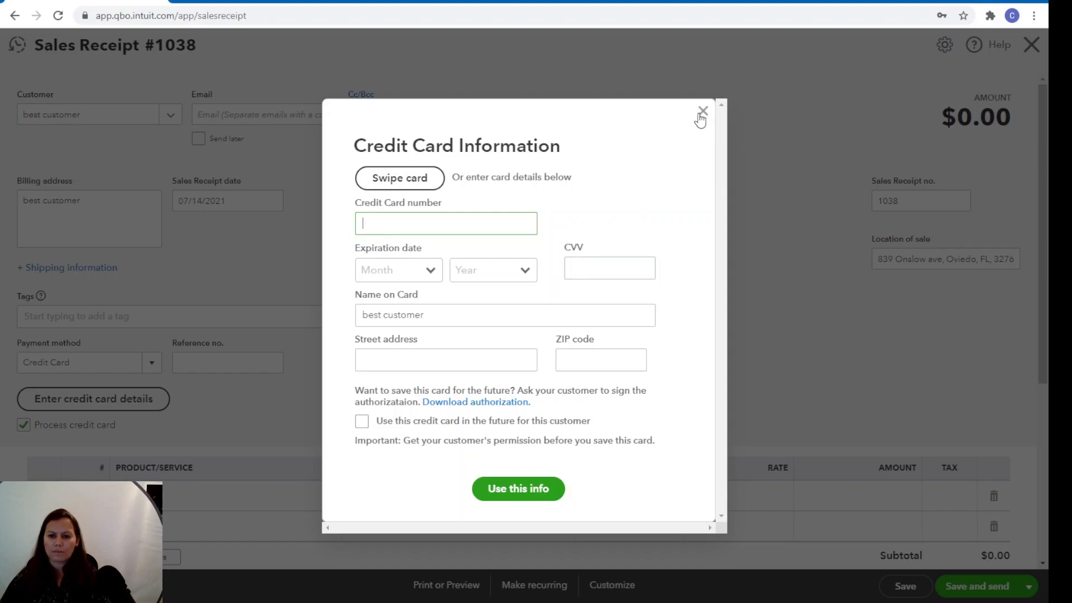
{"action": "left_click", "coordinate": [701, 112]}
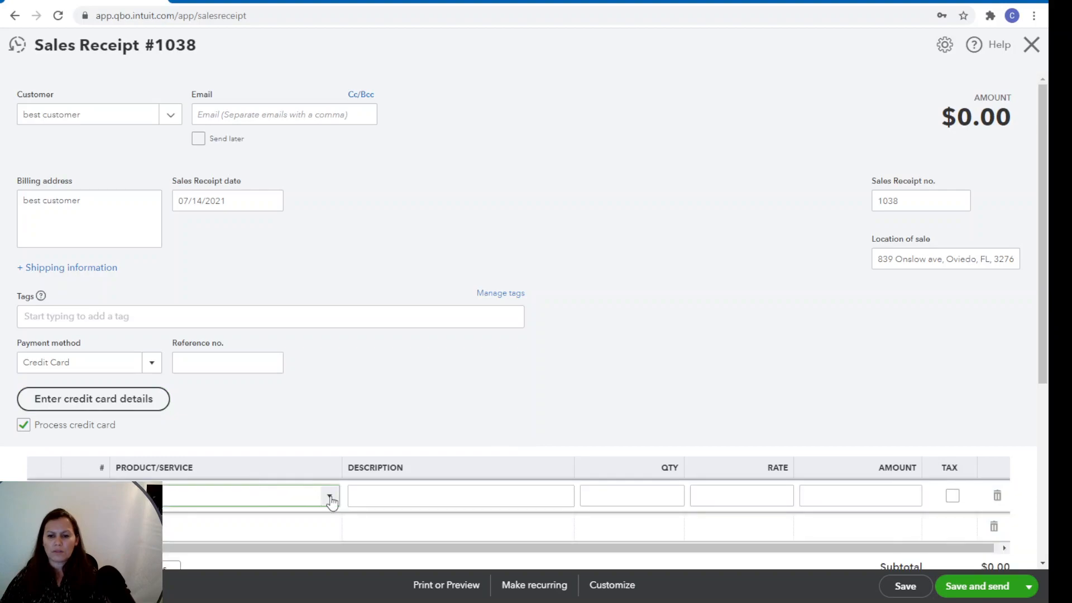
Add a Monthly Bookkeeping Services line at quantity 1, rate 500, and review the form.
{"action": "left_click", "coordinate": [329, 495]}
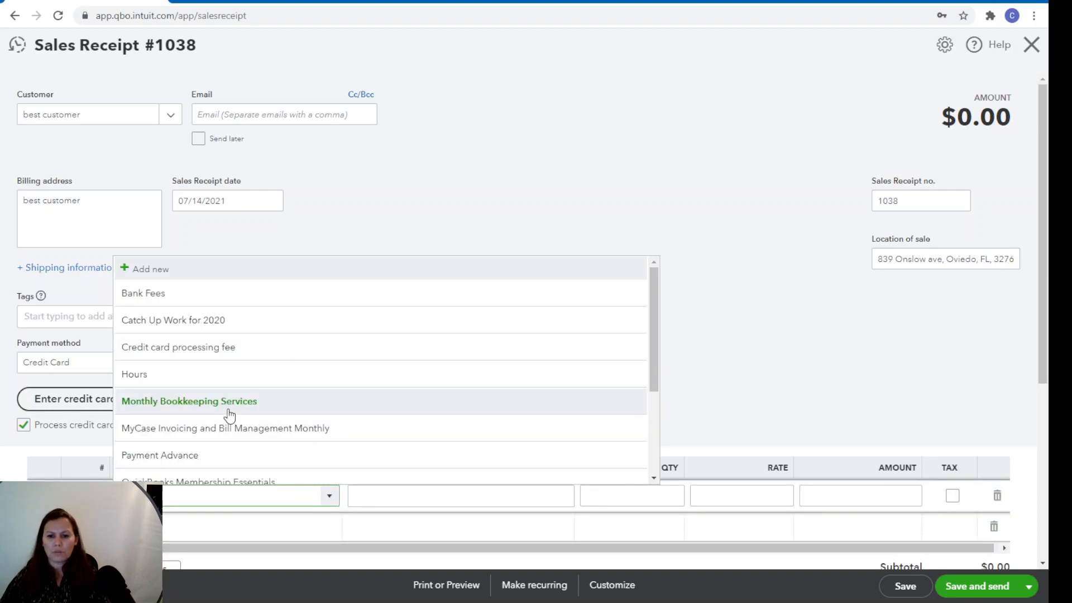
{"action": "left_click", "coordinate": [189, 402]}
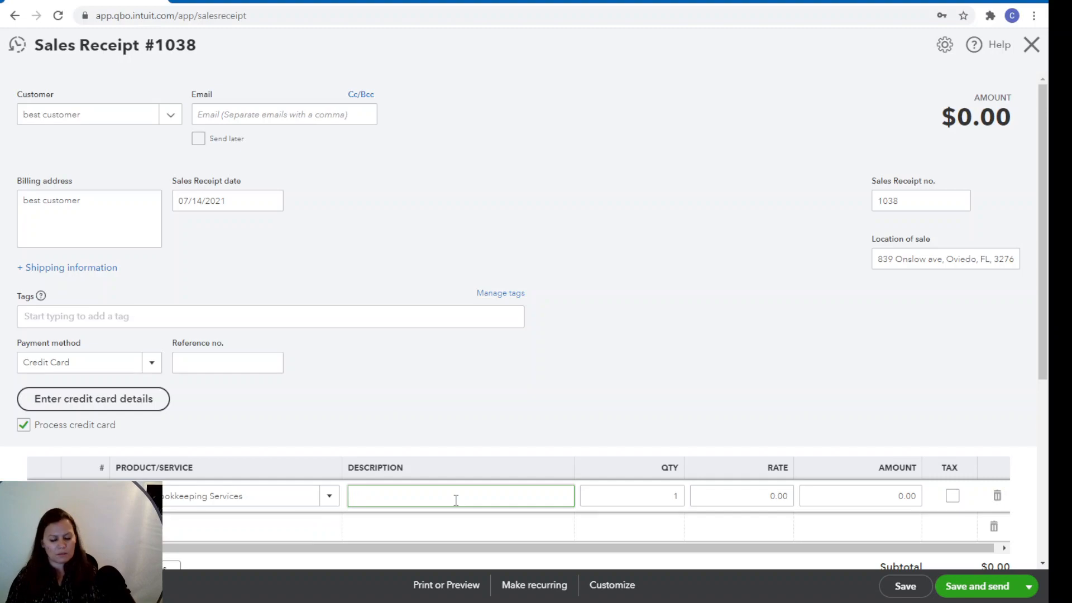
{"action": "type", "text": "sldfls"}
{"action": "left_click", "coordinate": [860, 495]}
{"action": "type", "text": "500"}
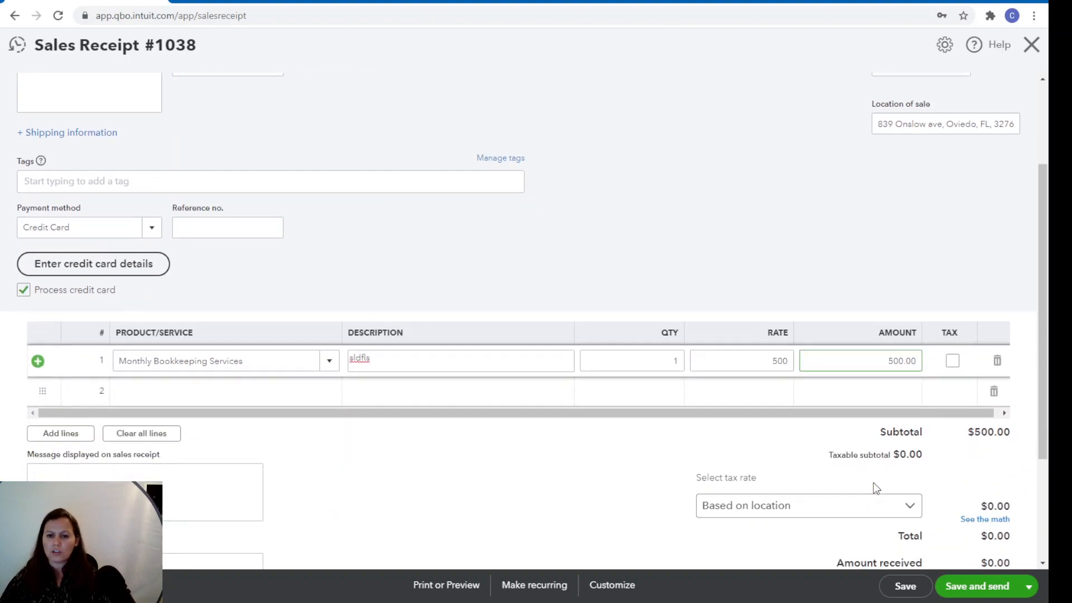
{"action": "mouse_move", "coordinate": [680, 396]}
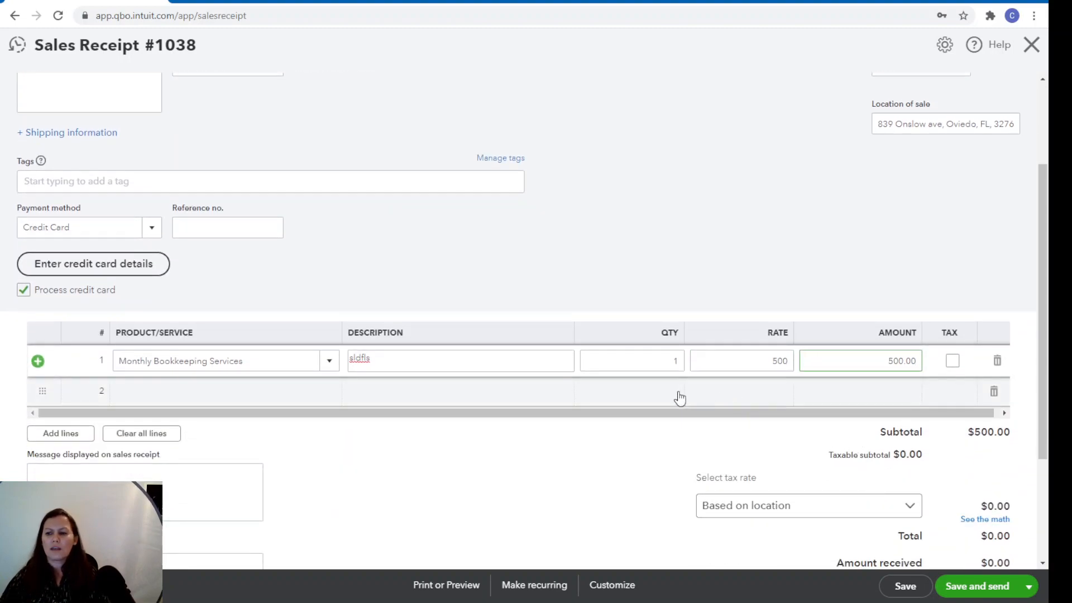
{"action": "scroll", "scroll_direction": "up", "scroll_amount": 3}
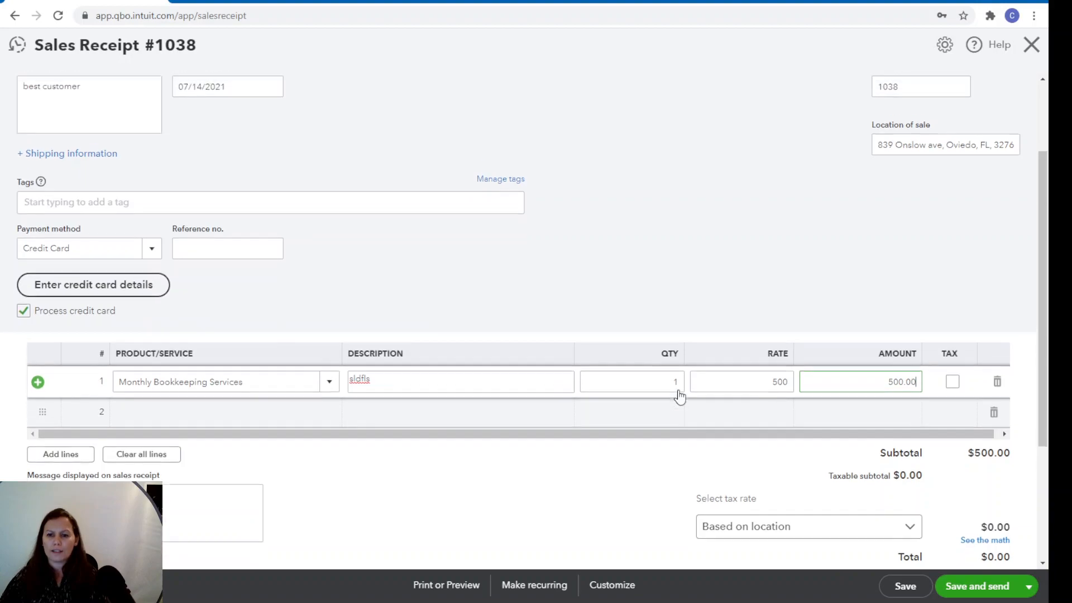
{"action": "scroll", "scroll_direction": "up", "scroll_amount": 3}
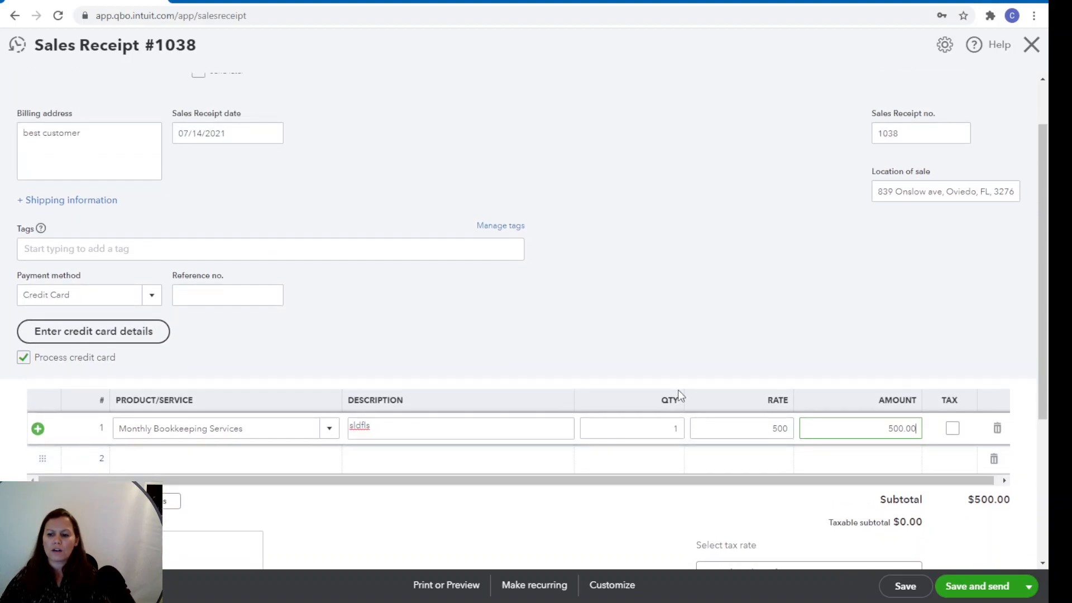
{"action": "mouse_move", "coordinate": [976, 585]}
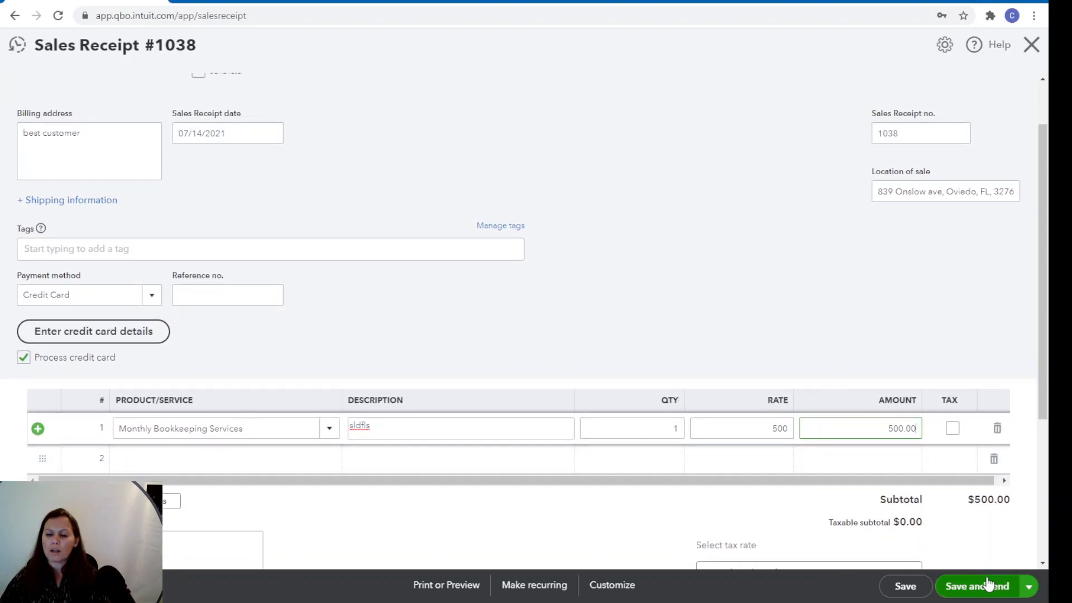
{"action": "mouse_move", "coordinate": [533, 585]}
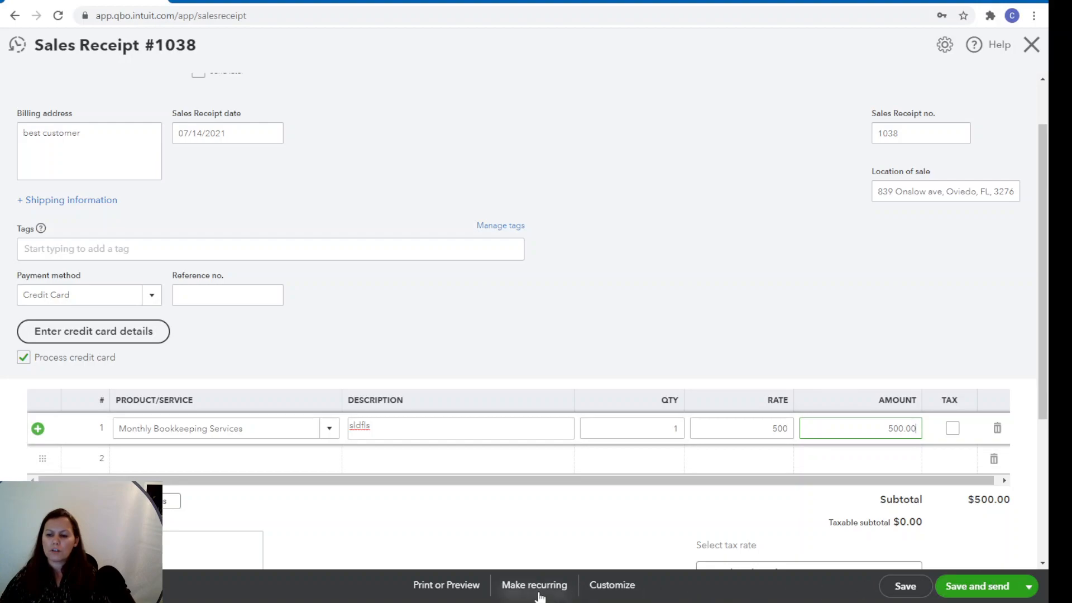
Make the receipt recurring with a Monthly interval on the 15th of each month.
{"action": "left_click", "coordinate": [534, 584]}
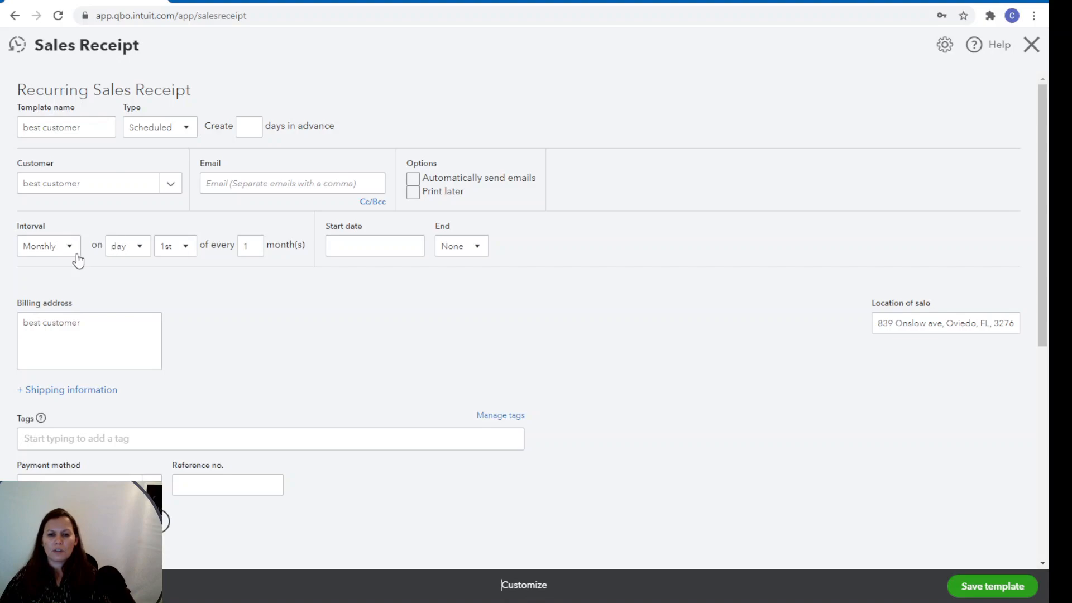
{"action": "left_click", "coordinate": [48, 245]}
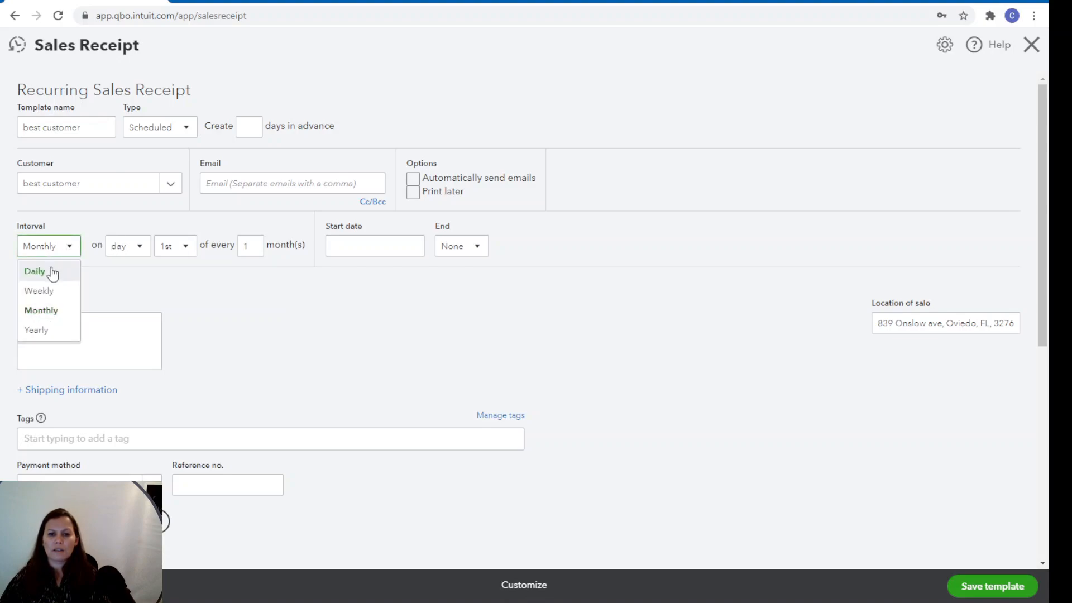
{"action": "mouse_move", "coordinate": [41, 290]}
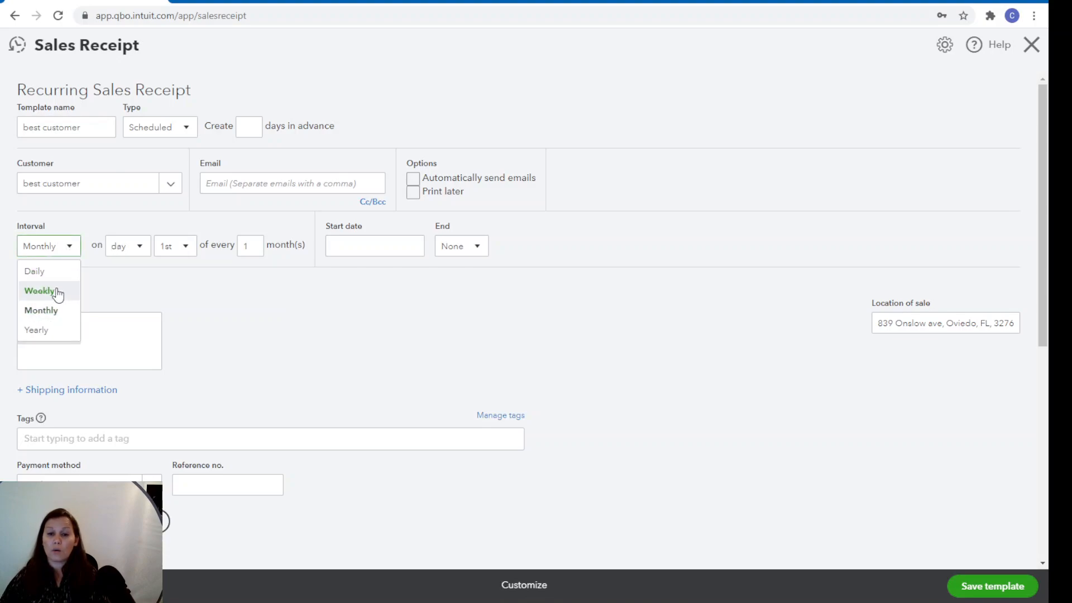
{"action": "mouse_move", "coordinate": [54, 310]}
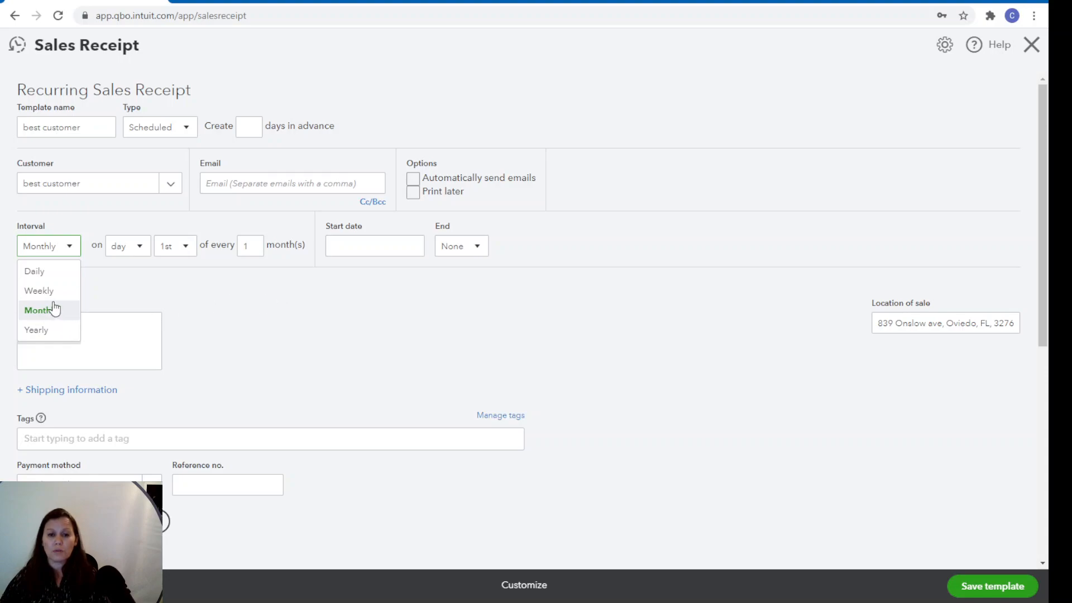
{"action": "mouse_move", "coordinate": [46, 315]}
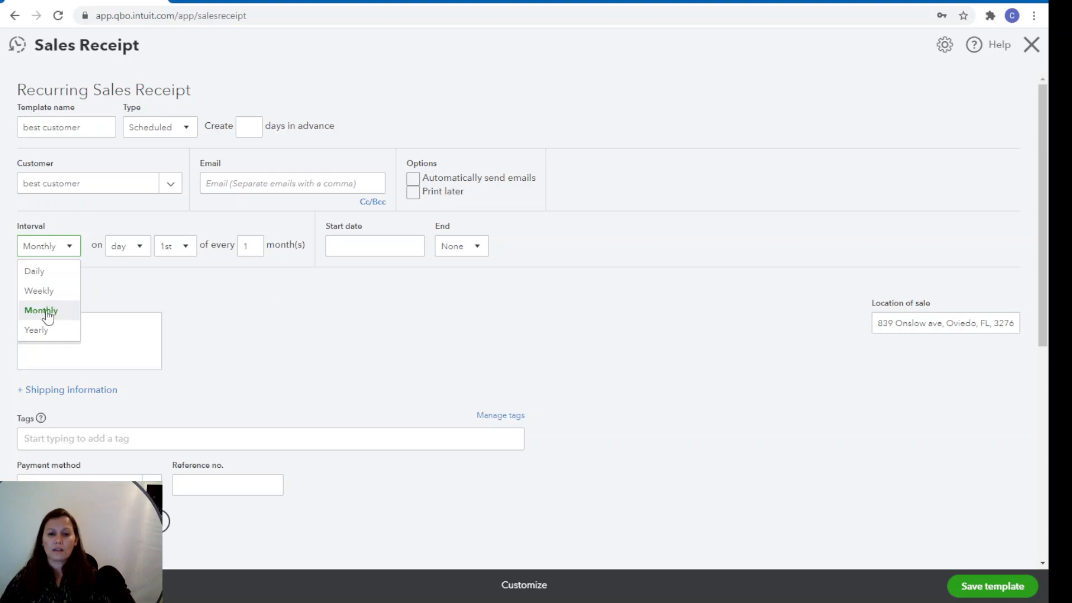
{"action": "left_click", "coordinate": [40, 310]}
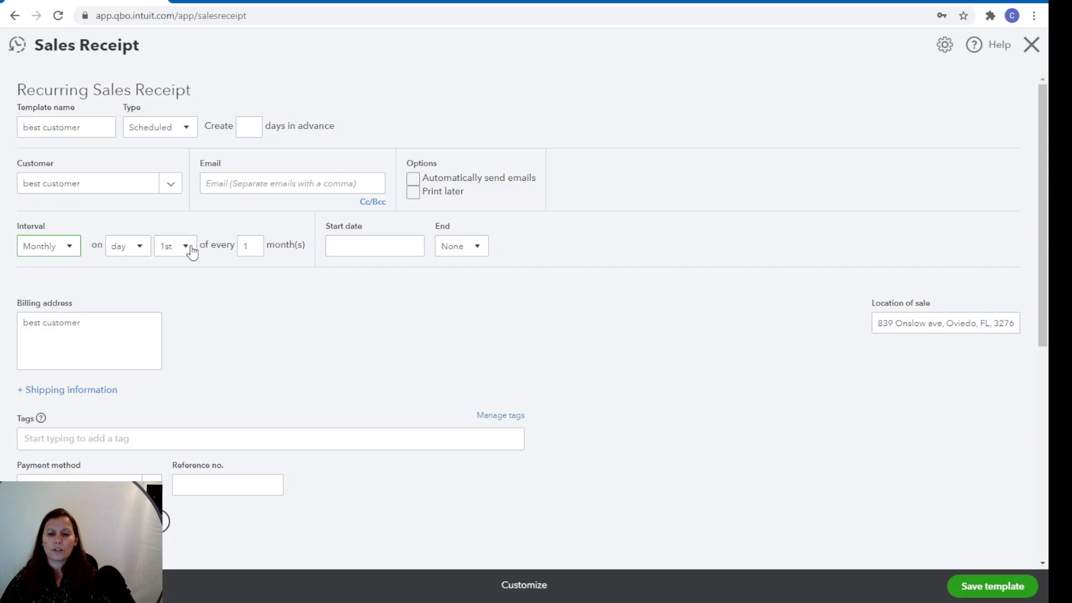
{"action": "left_click", "coordinate": [175, 245]}
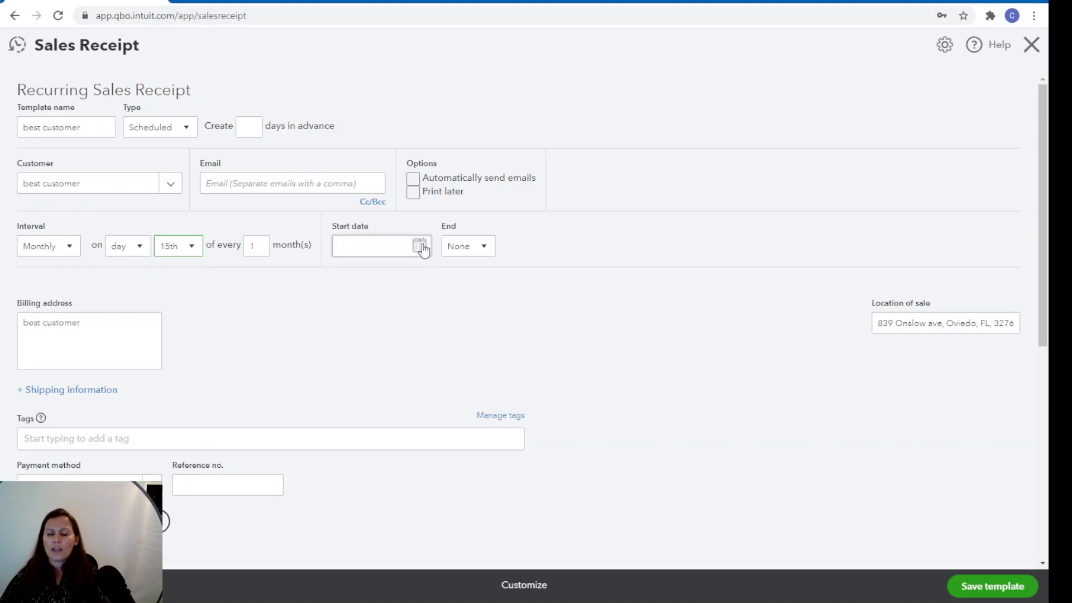
Pick August 15, 2021 as the recurring template's start date.
{"action": "left_click", "coordinate": [419, 245]}
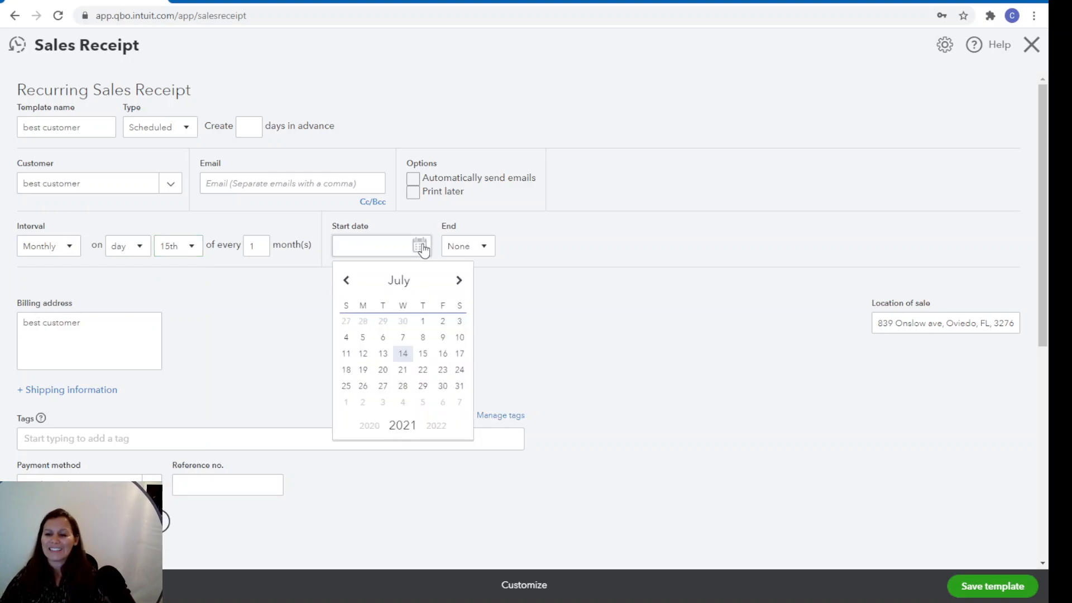
{"action": "left_click", "coordinate": [459, 280]}
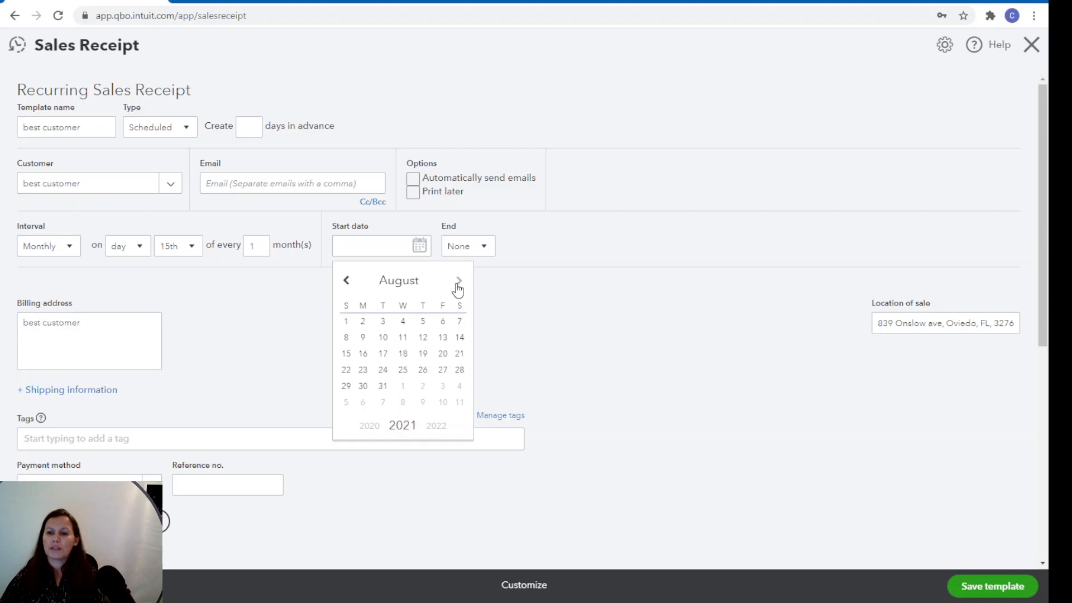
{"action": "mouse_move", "coordinate": [381, 360]}
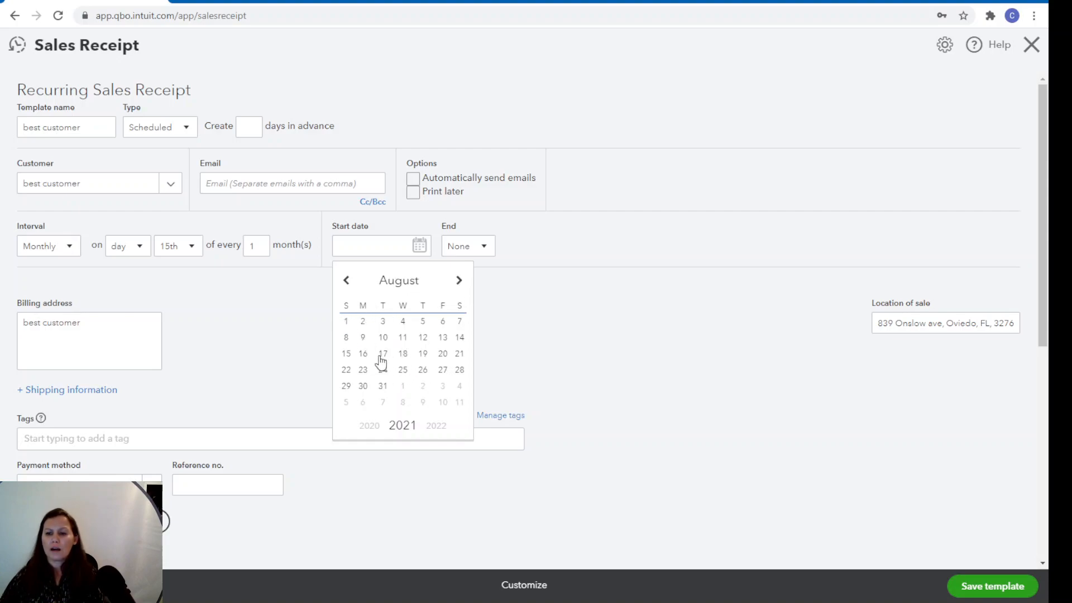
{"action": "left_click", "coordinate": [345, 353]}
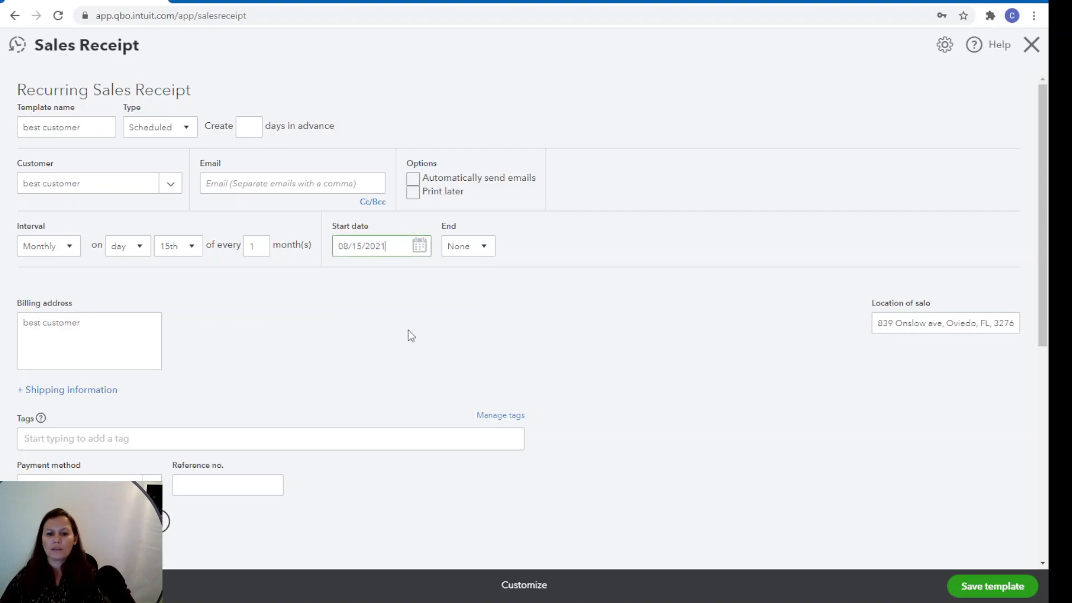
{"action": "scroll", "scroll_direction": "down", "scroll_amount": 3}
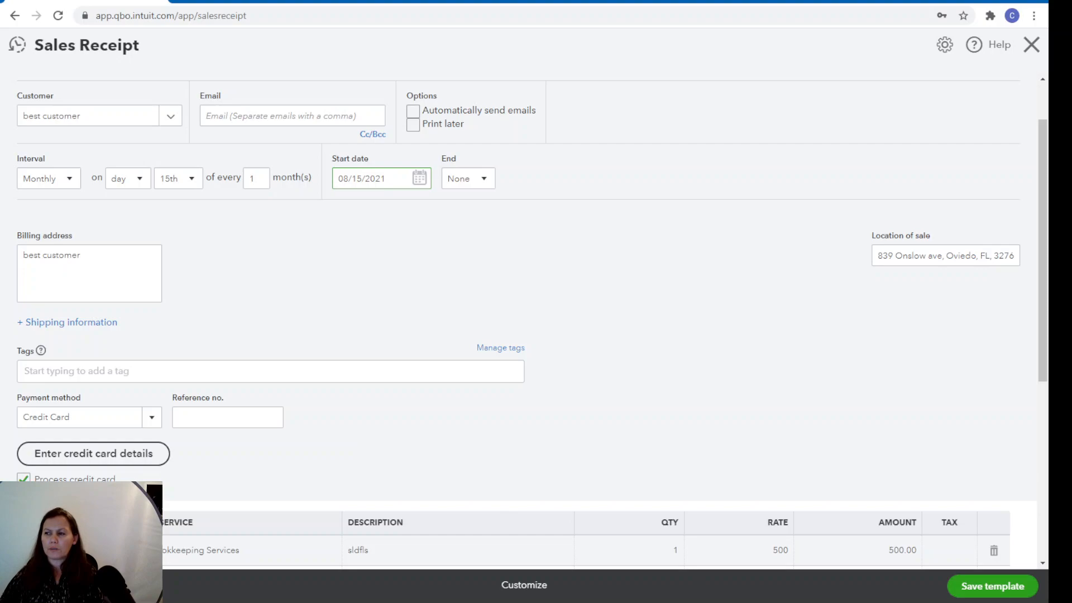
{"action": "mouse_move", "coordinate": [958, 143]}
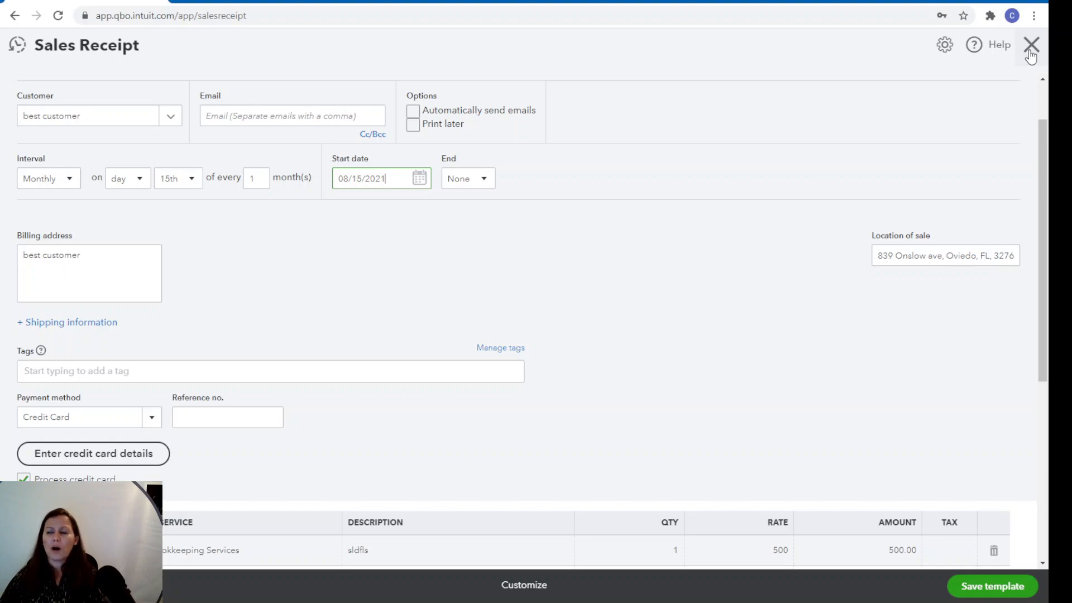
{"action": "mouse_move", "coordinate": [720, 305]}
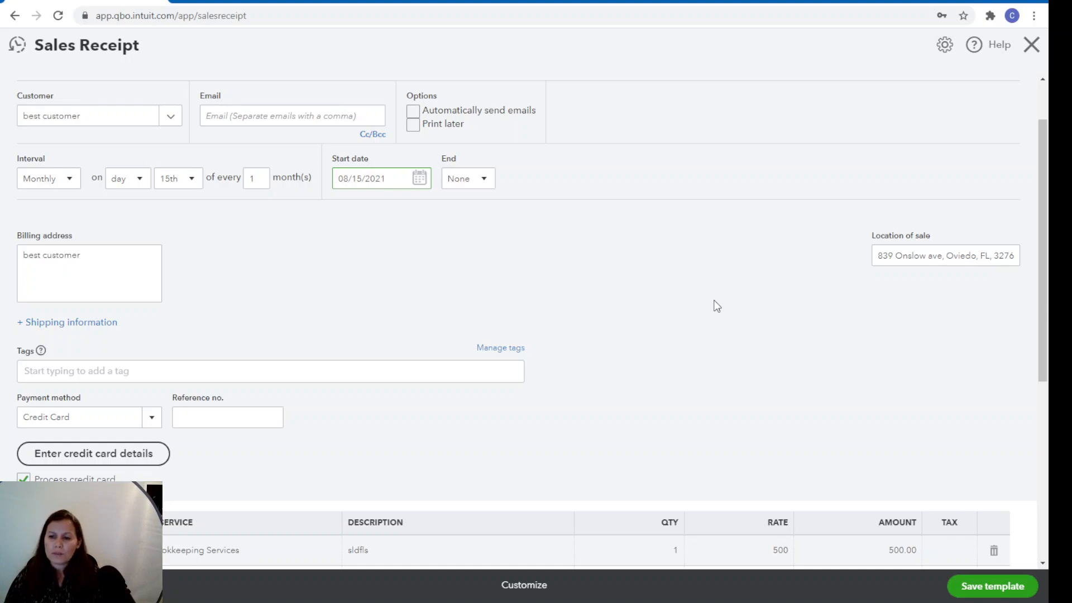
{"action": "left_click", "coordinate": [381, 179]}
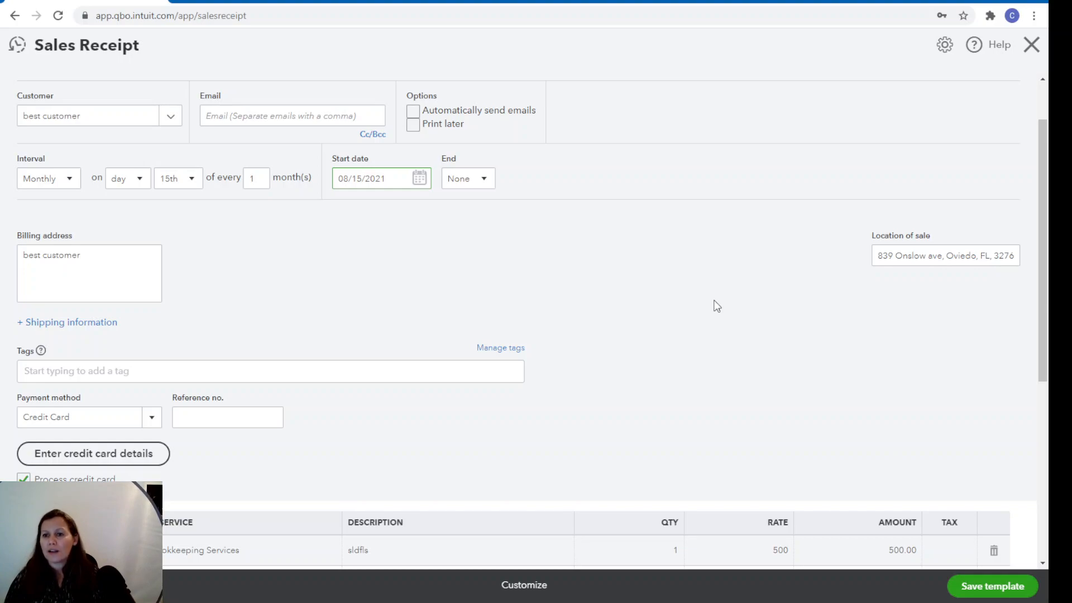
{"action": "left_click", "coordinate": [380, 178]}
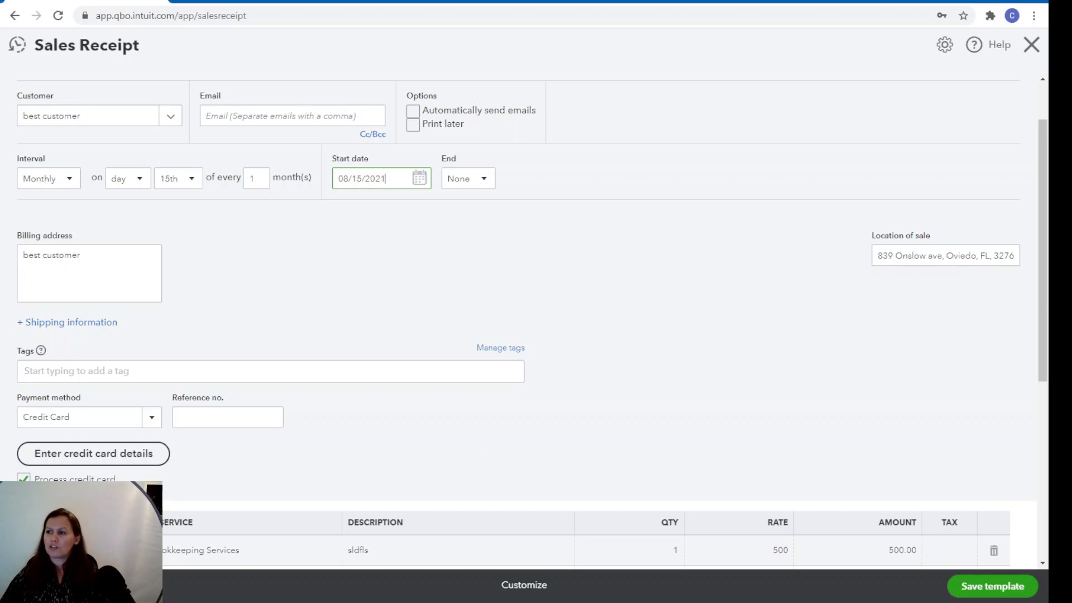
{"action": "mouse_move", "coordinate": [1031, 45]}
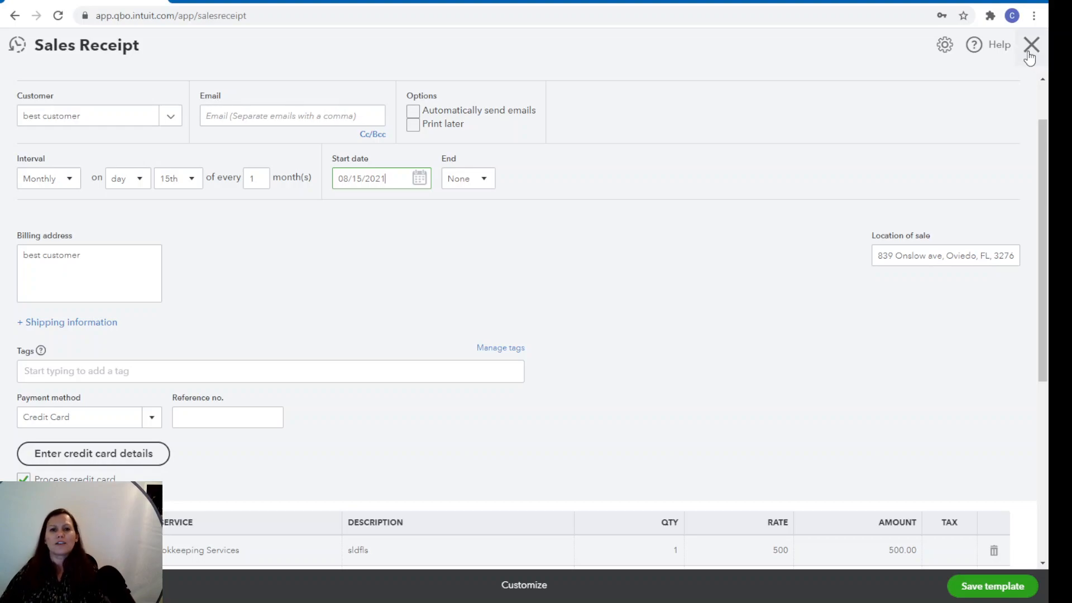
Close the recurring template form and confirm leaving without saving.
{"action": "left_click", "coordinate": [1031, 45]}
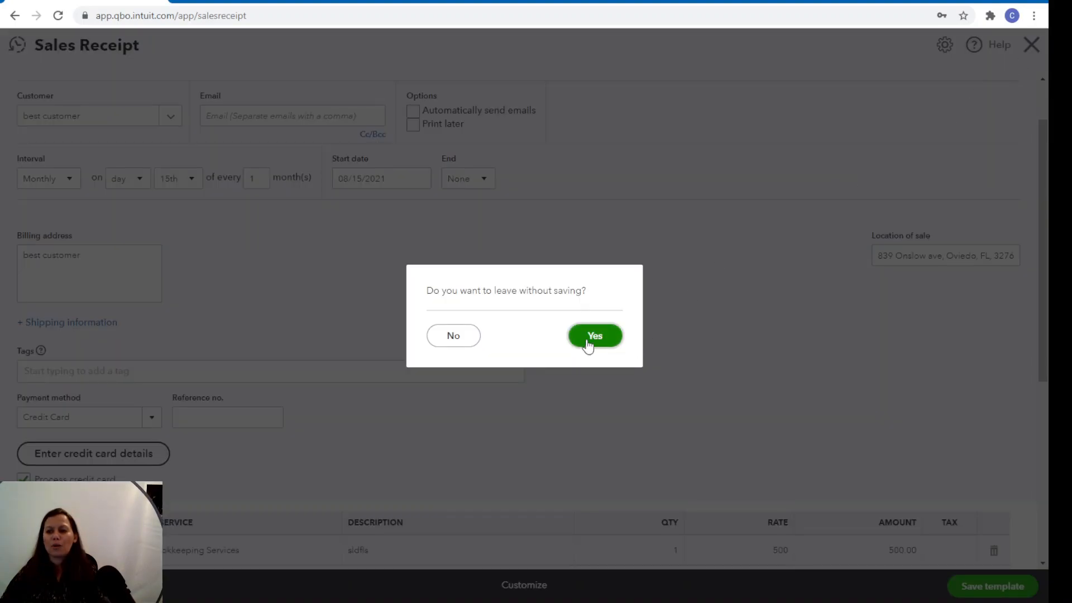
{"action": "left_click", "coordinate": [593, 335]}
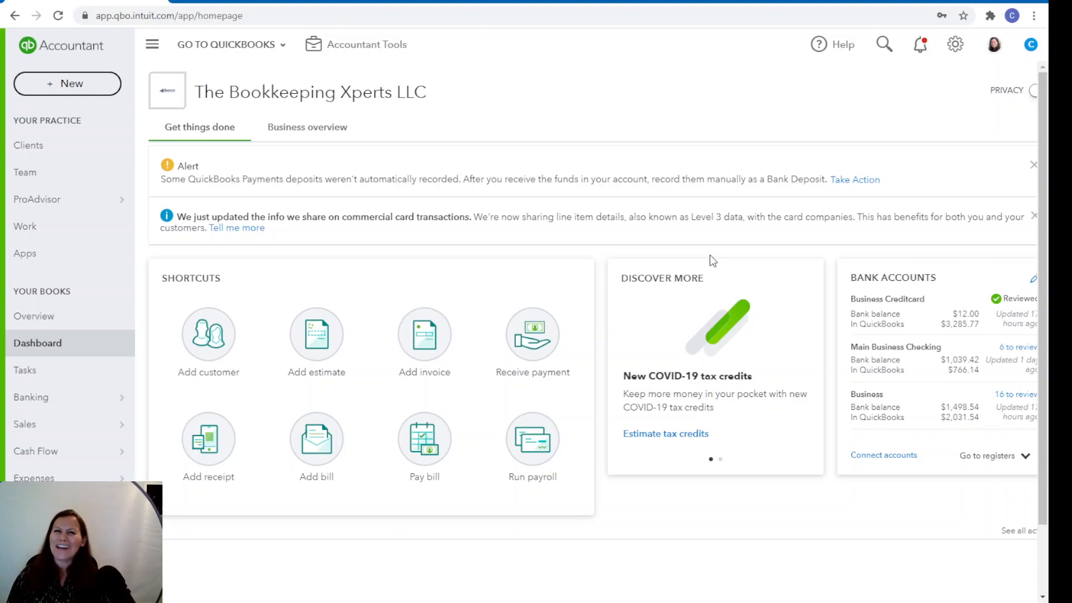
{"action": "mouse_move", "coordinate": [843, 44]}
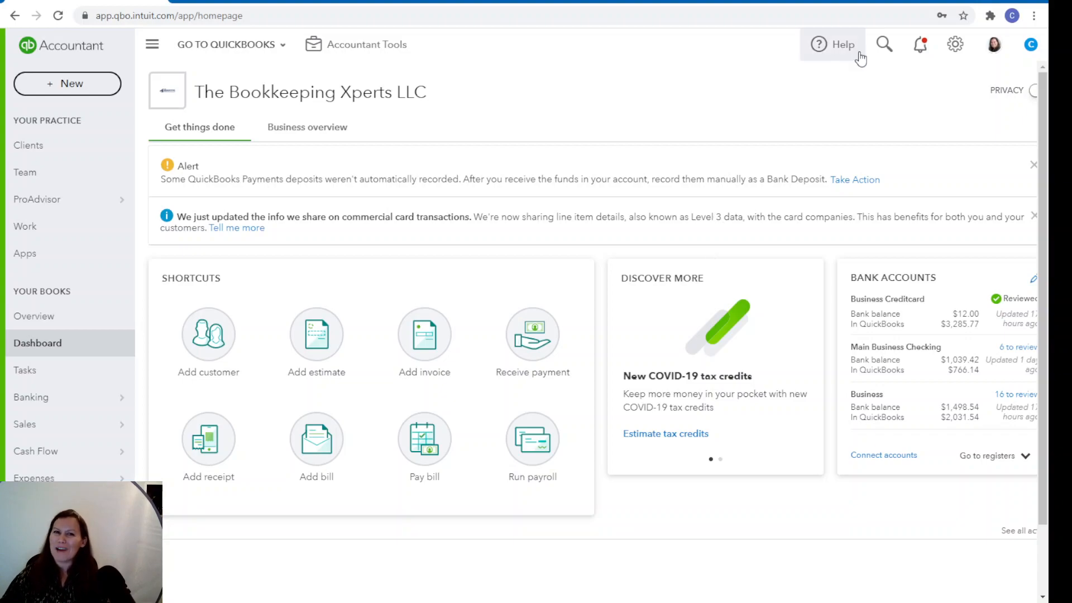